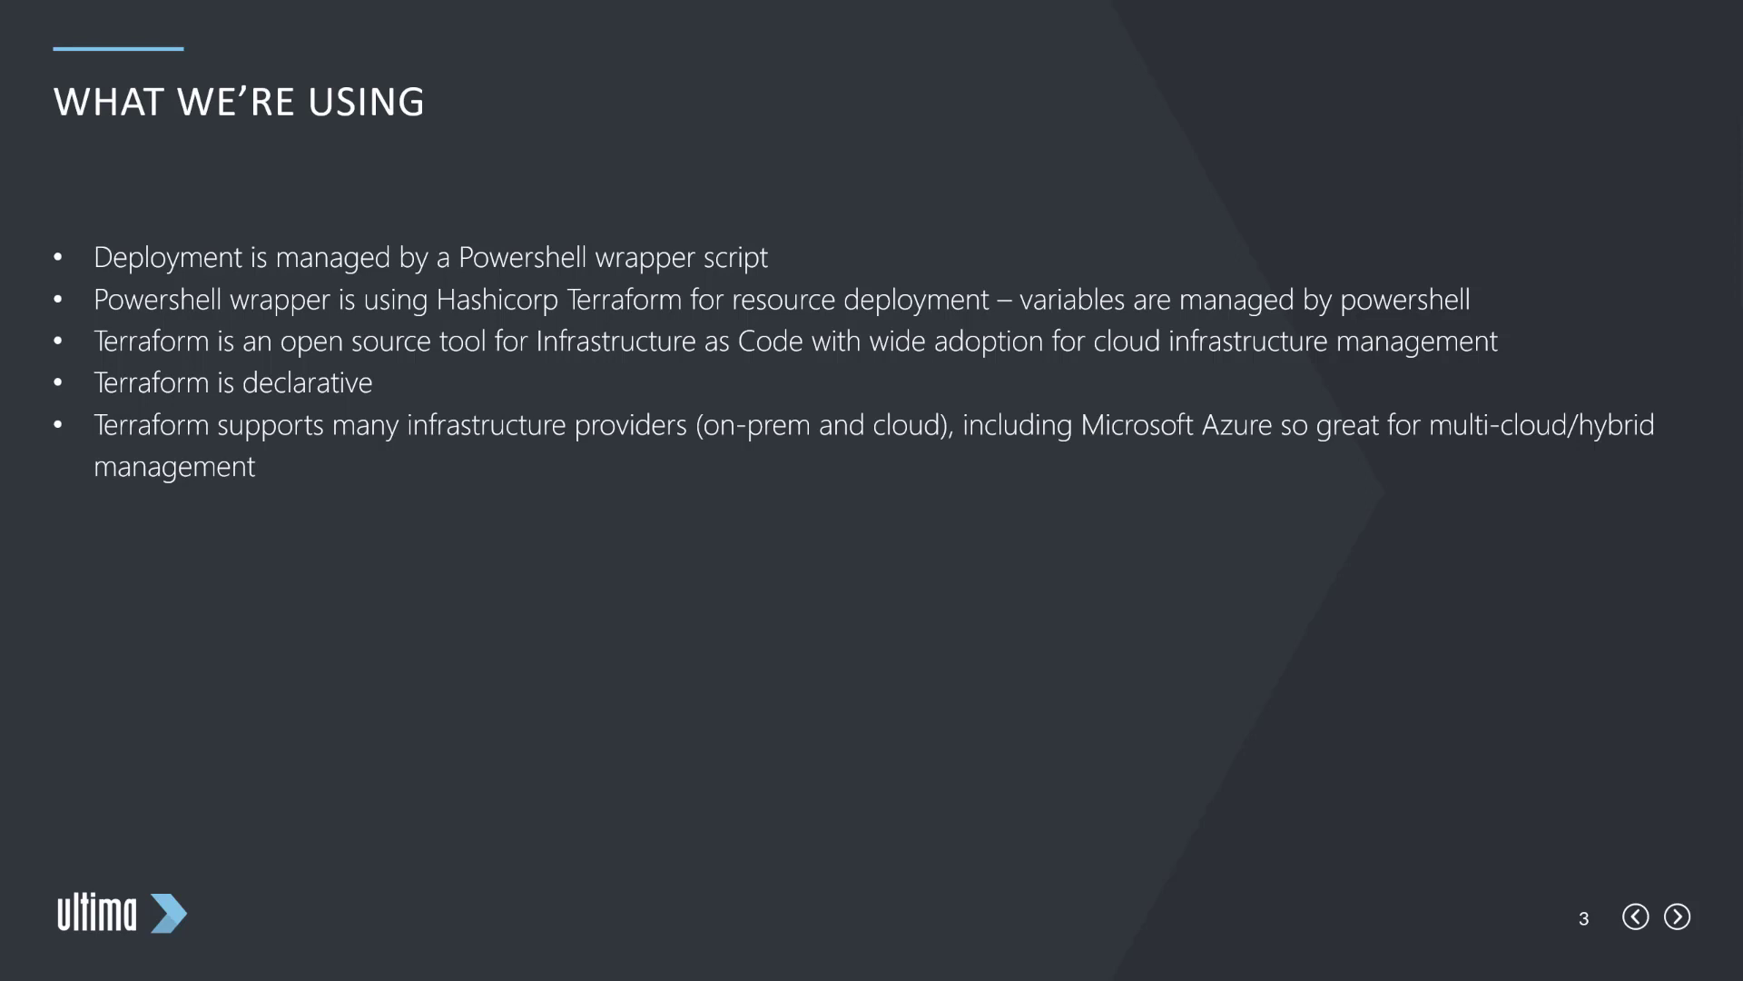
# - Check that Host pools and Application groups are empty, then bring the web client forward
pyautogui.click(1676, 915)
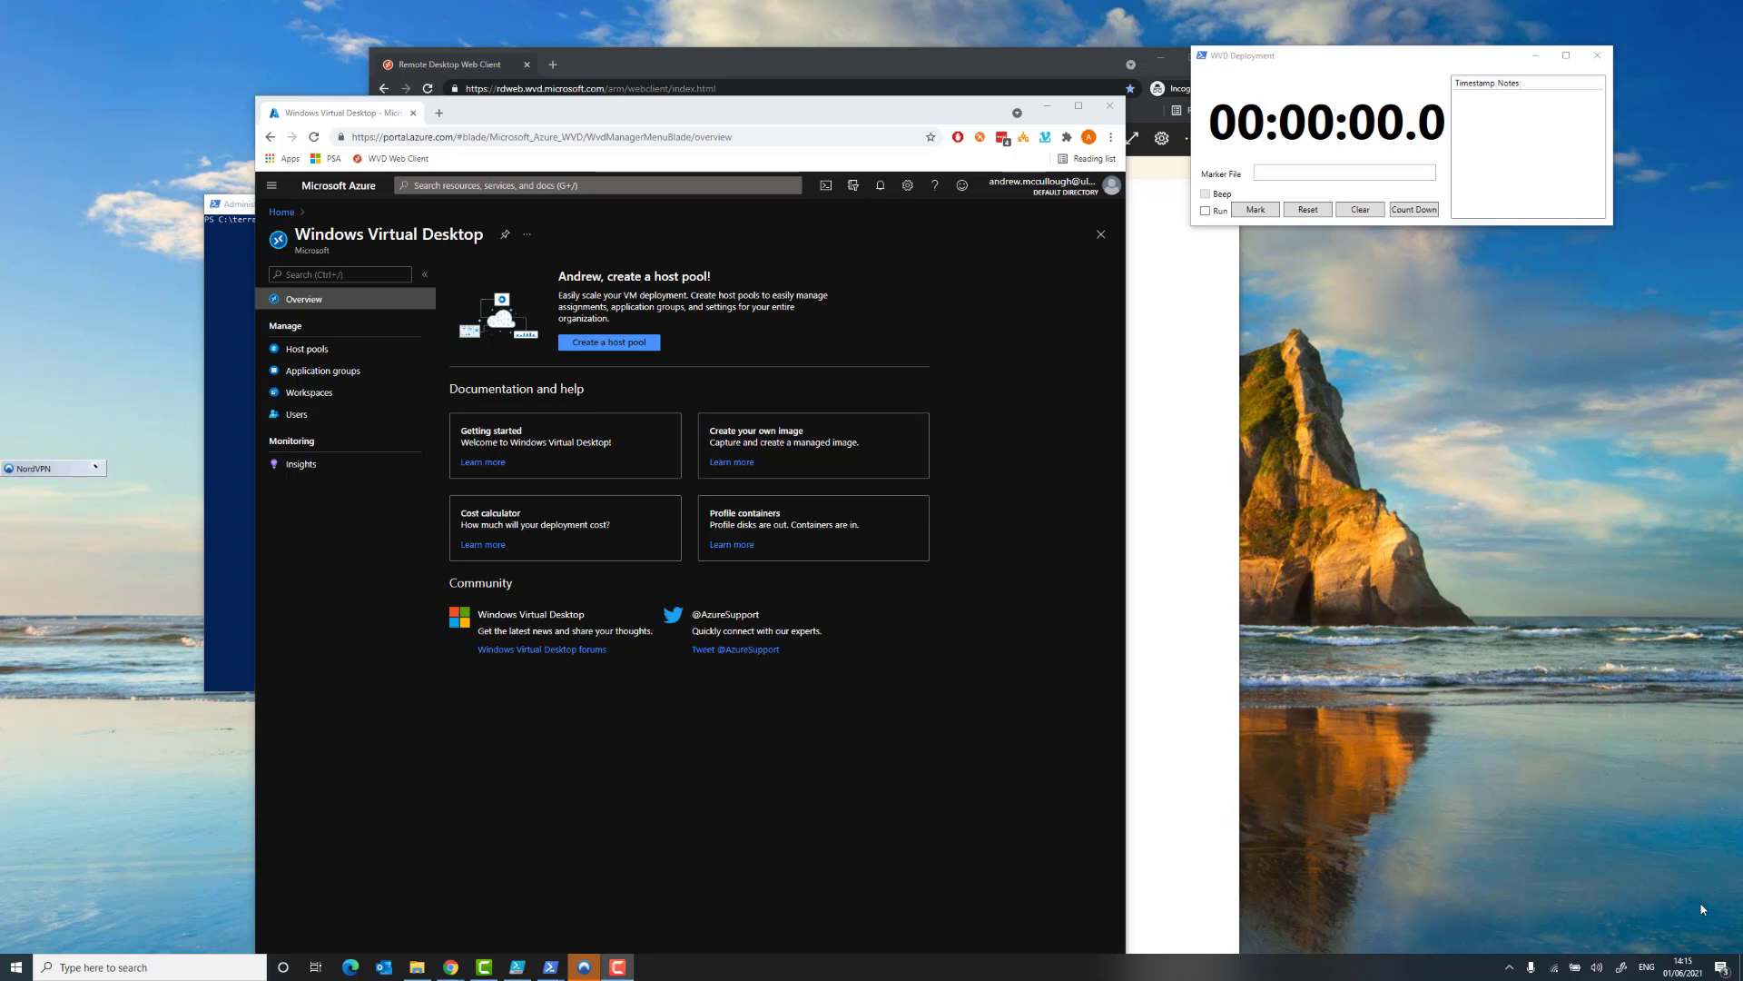
pyautogui.moveTo(374, 500)
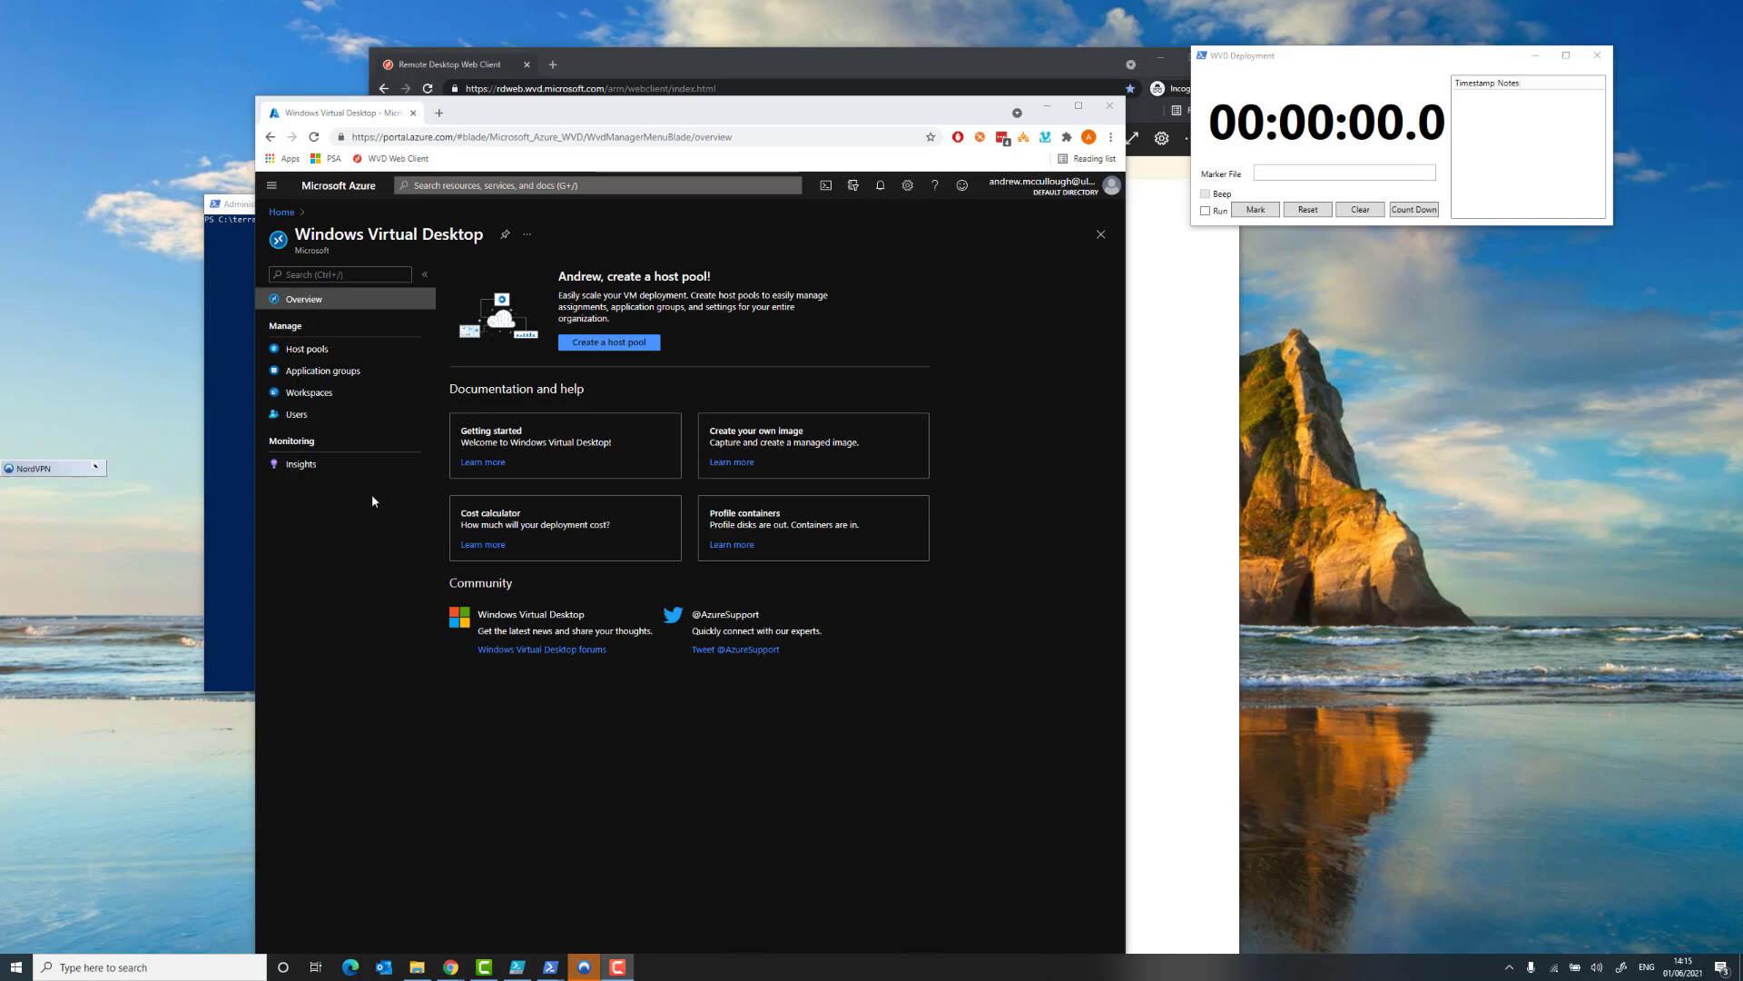
pyautogui.click(306, 349)
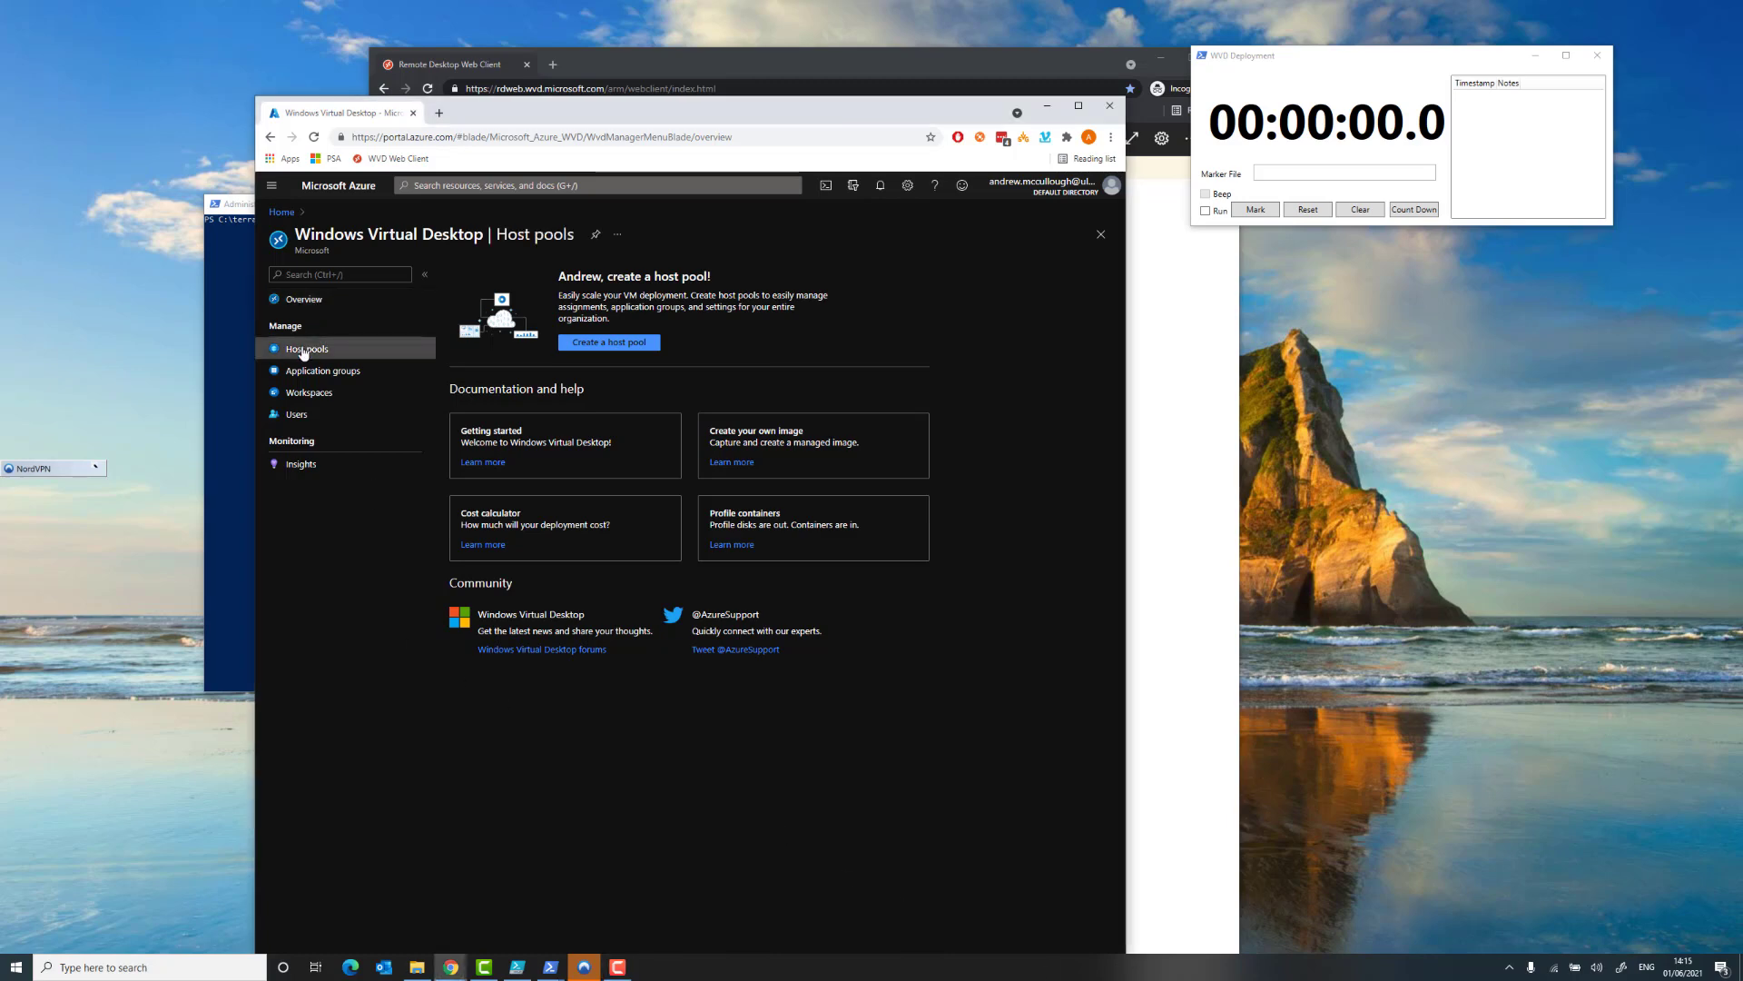
pyautogui.click(306, 349)
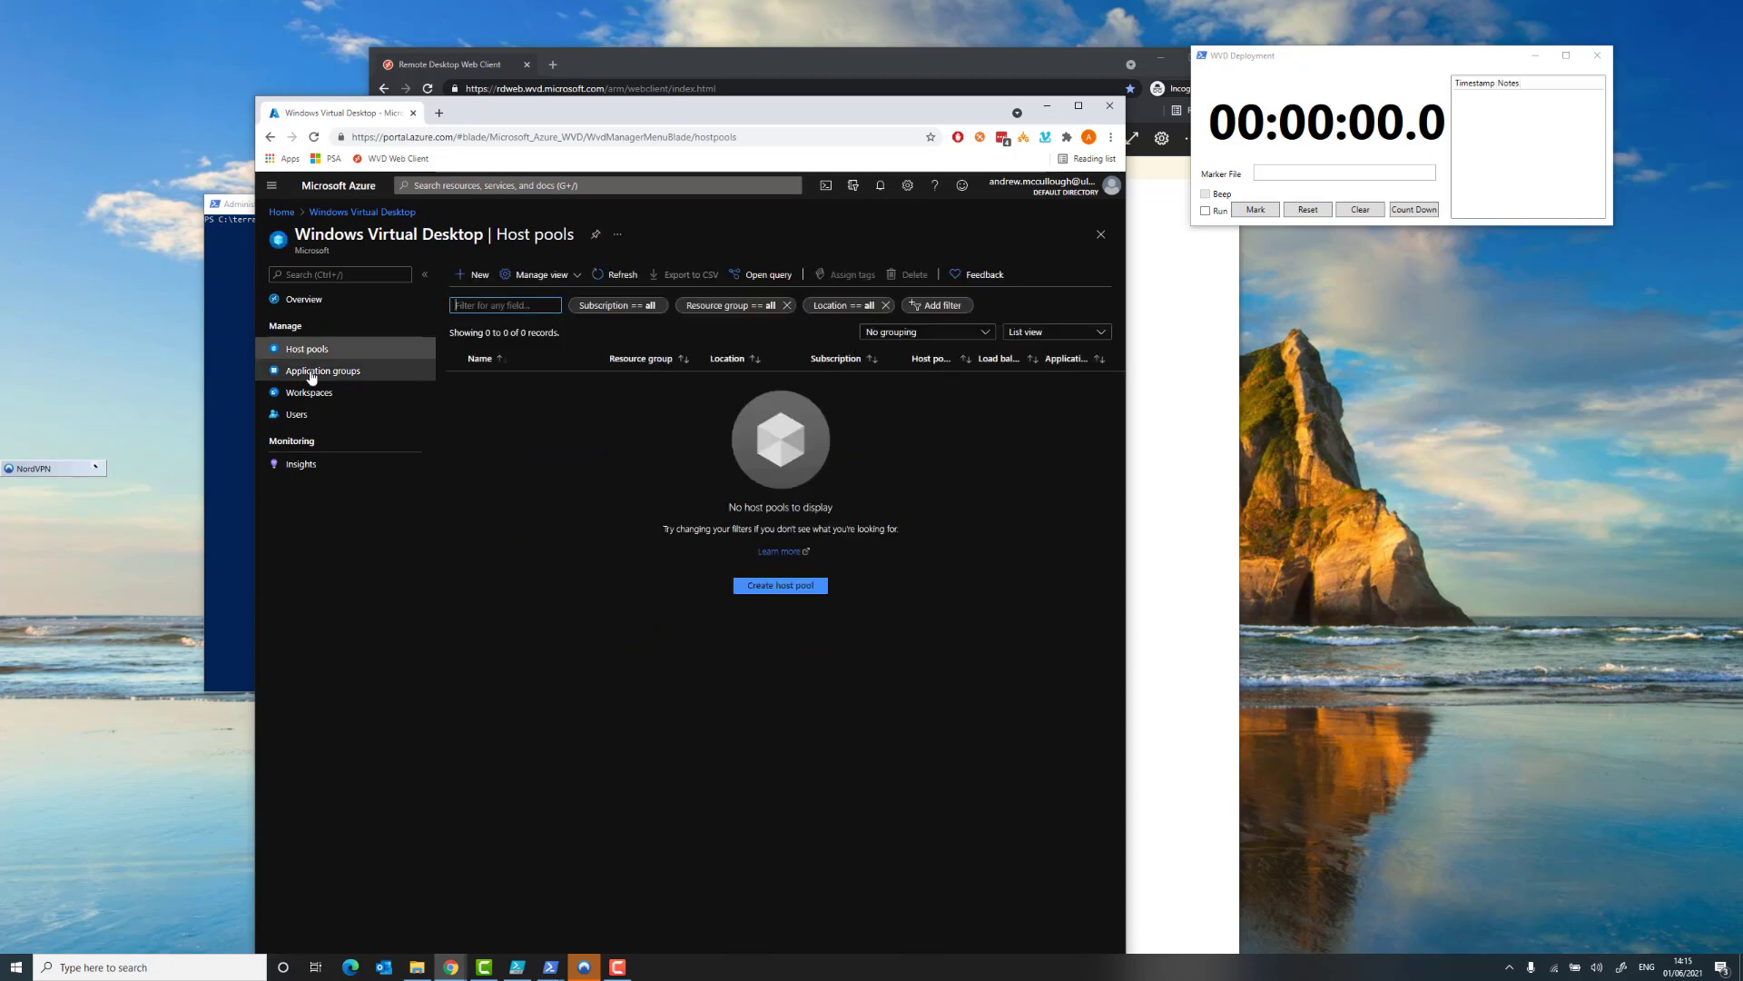
pyautogui.click(322, 371)
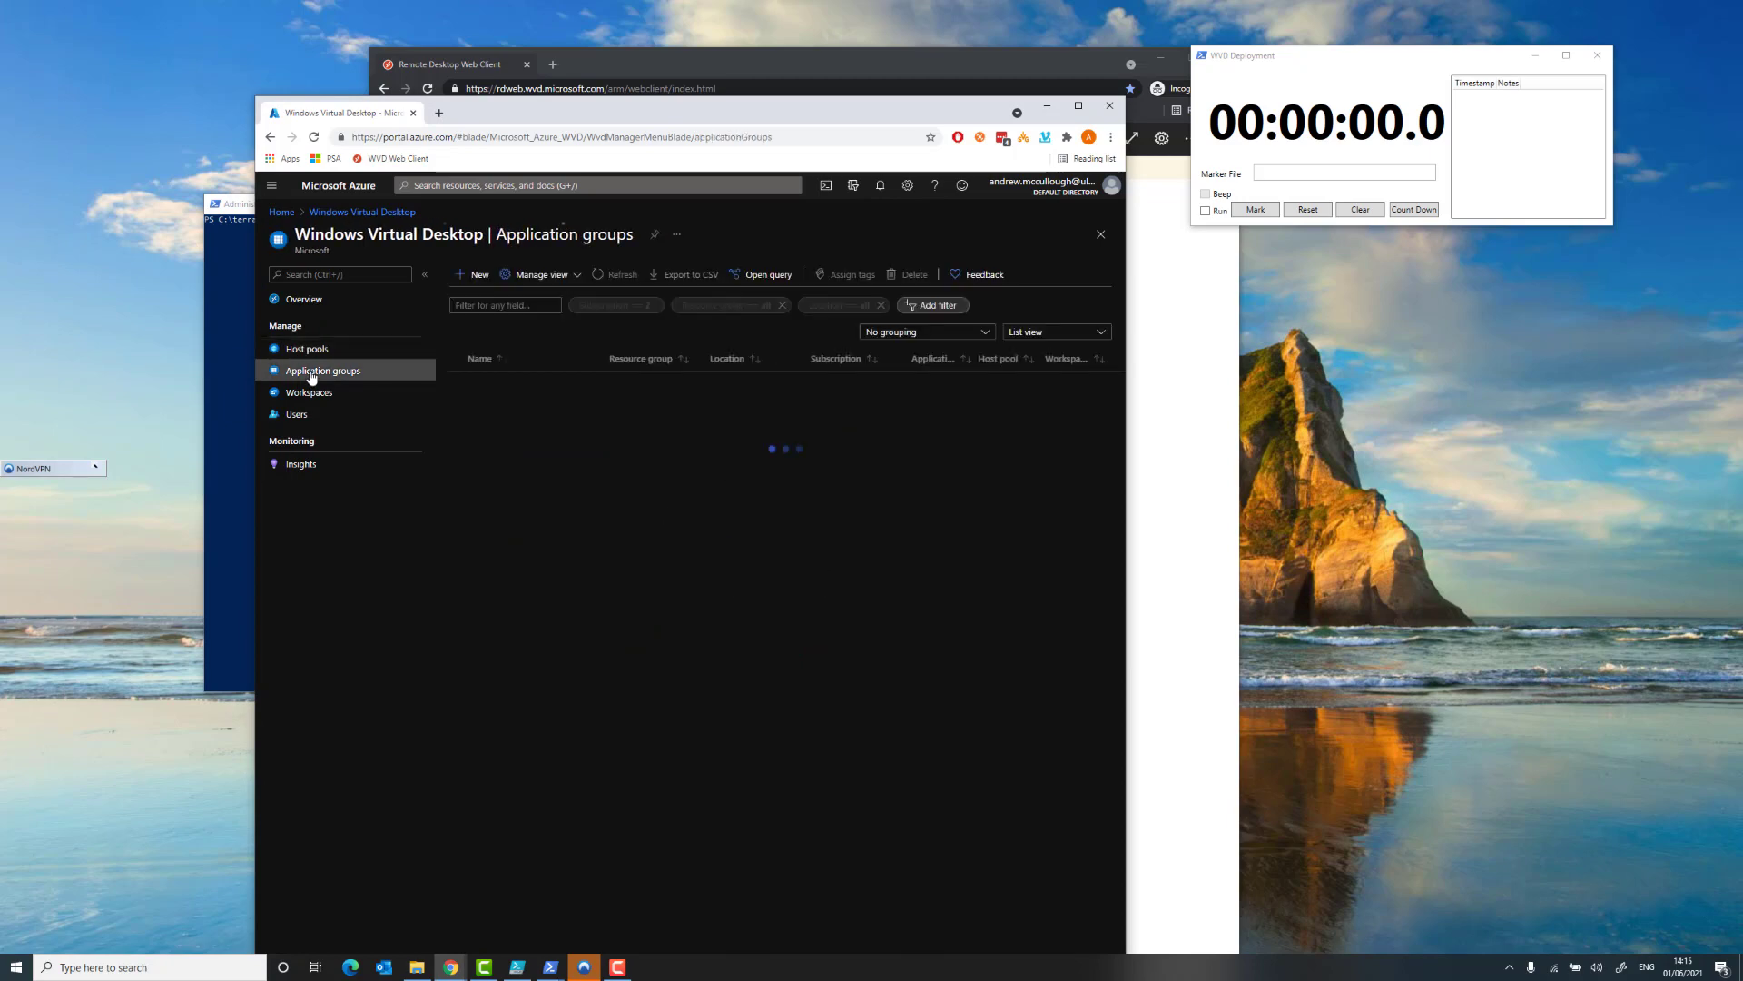
pyautogui.click(307, 349)
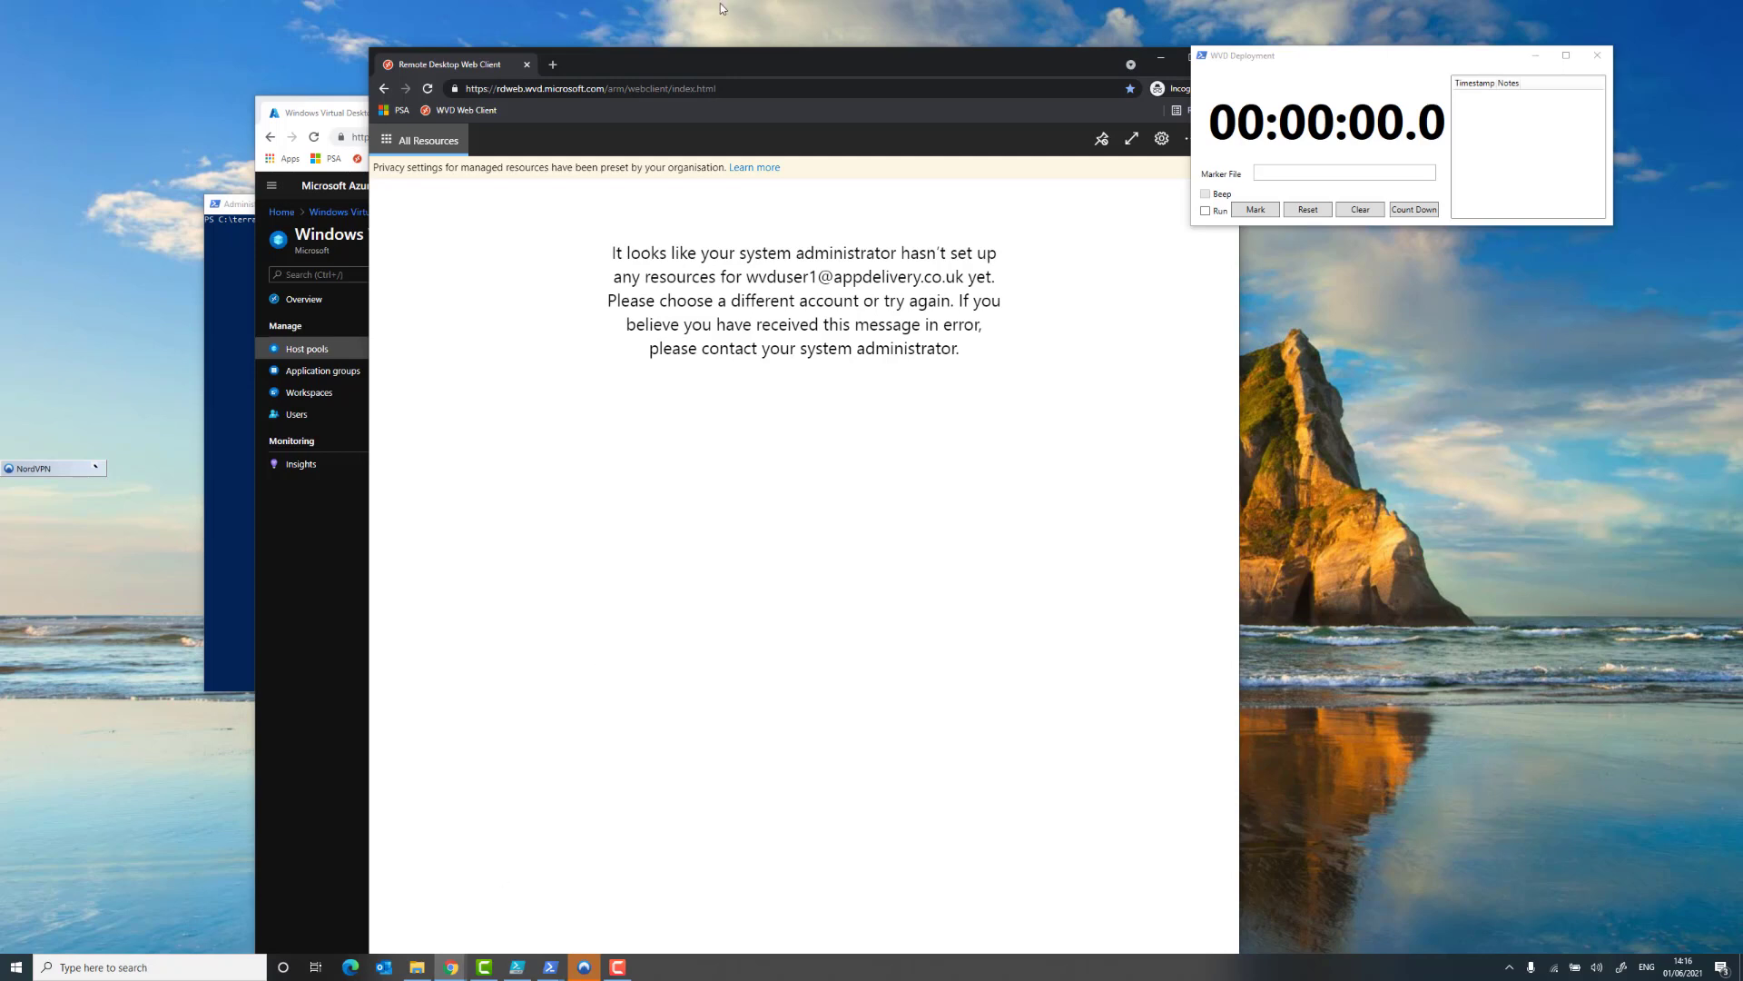
# - Bring the administrator PowerShell window to the front
pyautogui.click(428, 88)
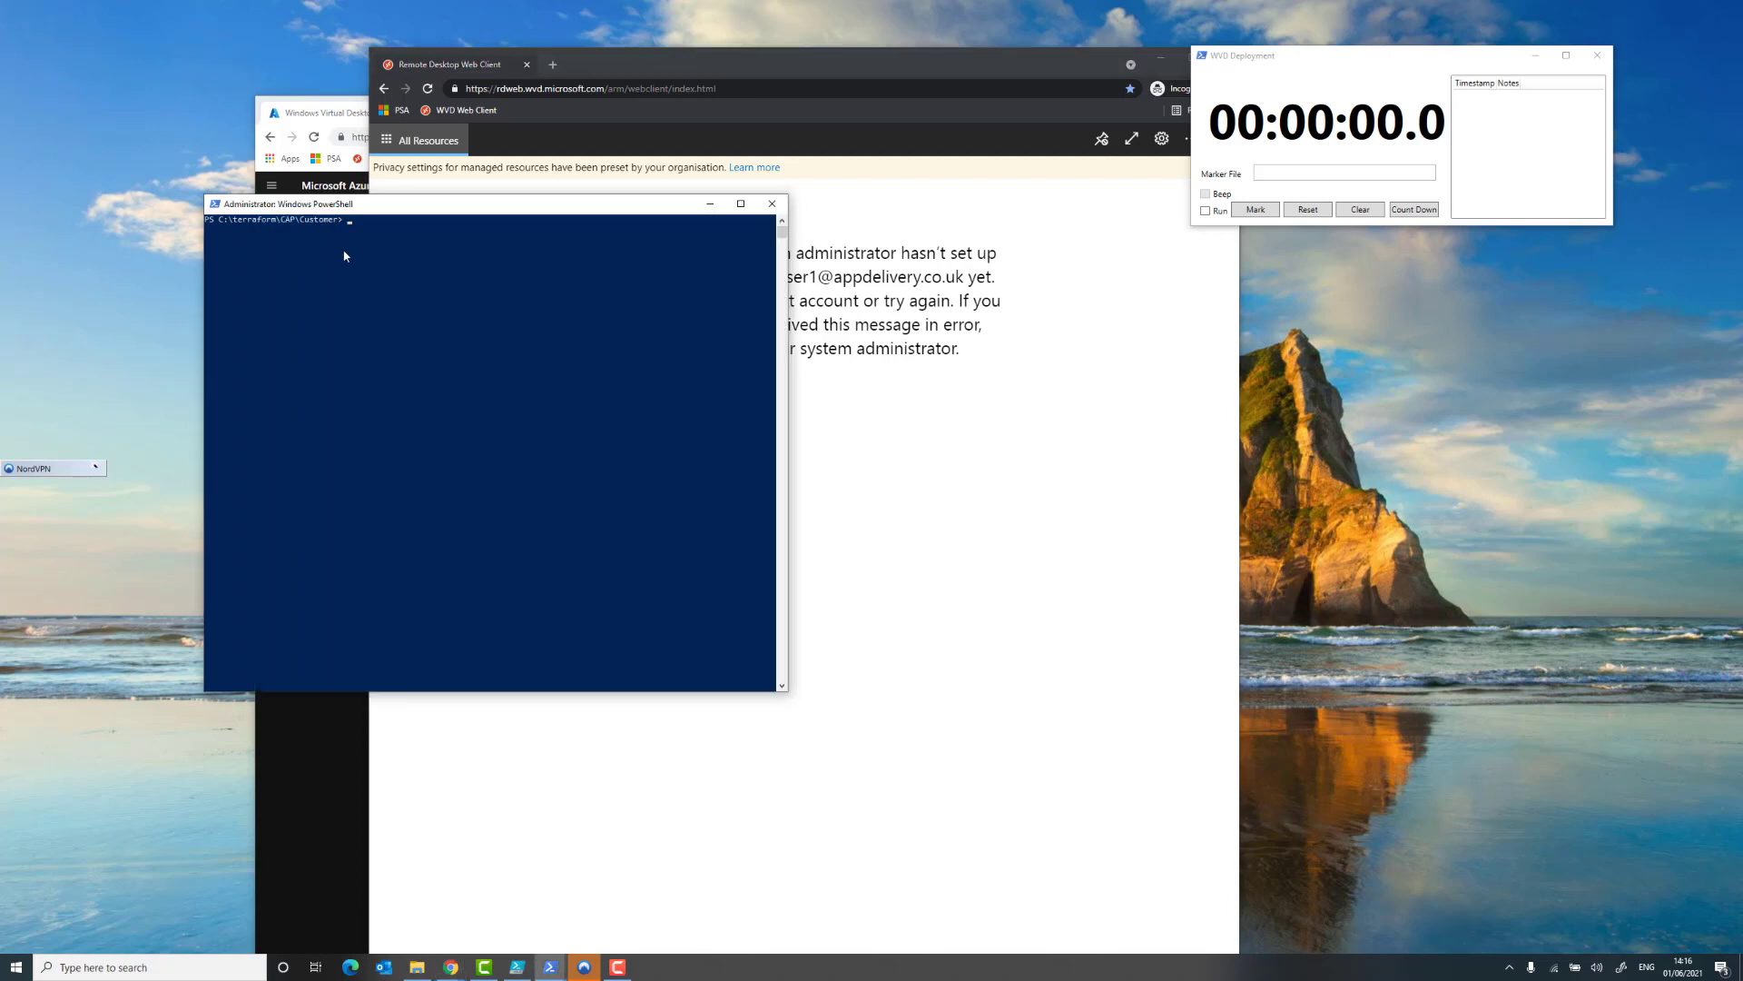
# - Run .\DeployWVD.ps1 and start the deployment stopwatch
pyautogui.write('Deploy')
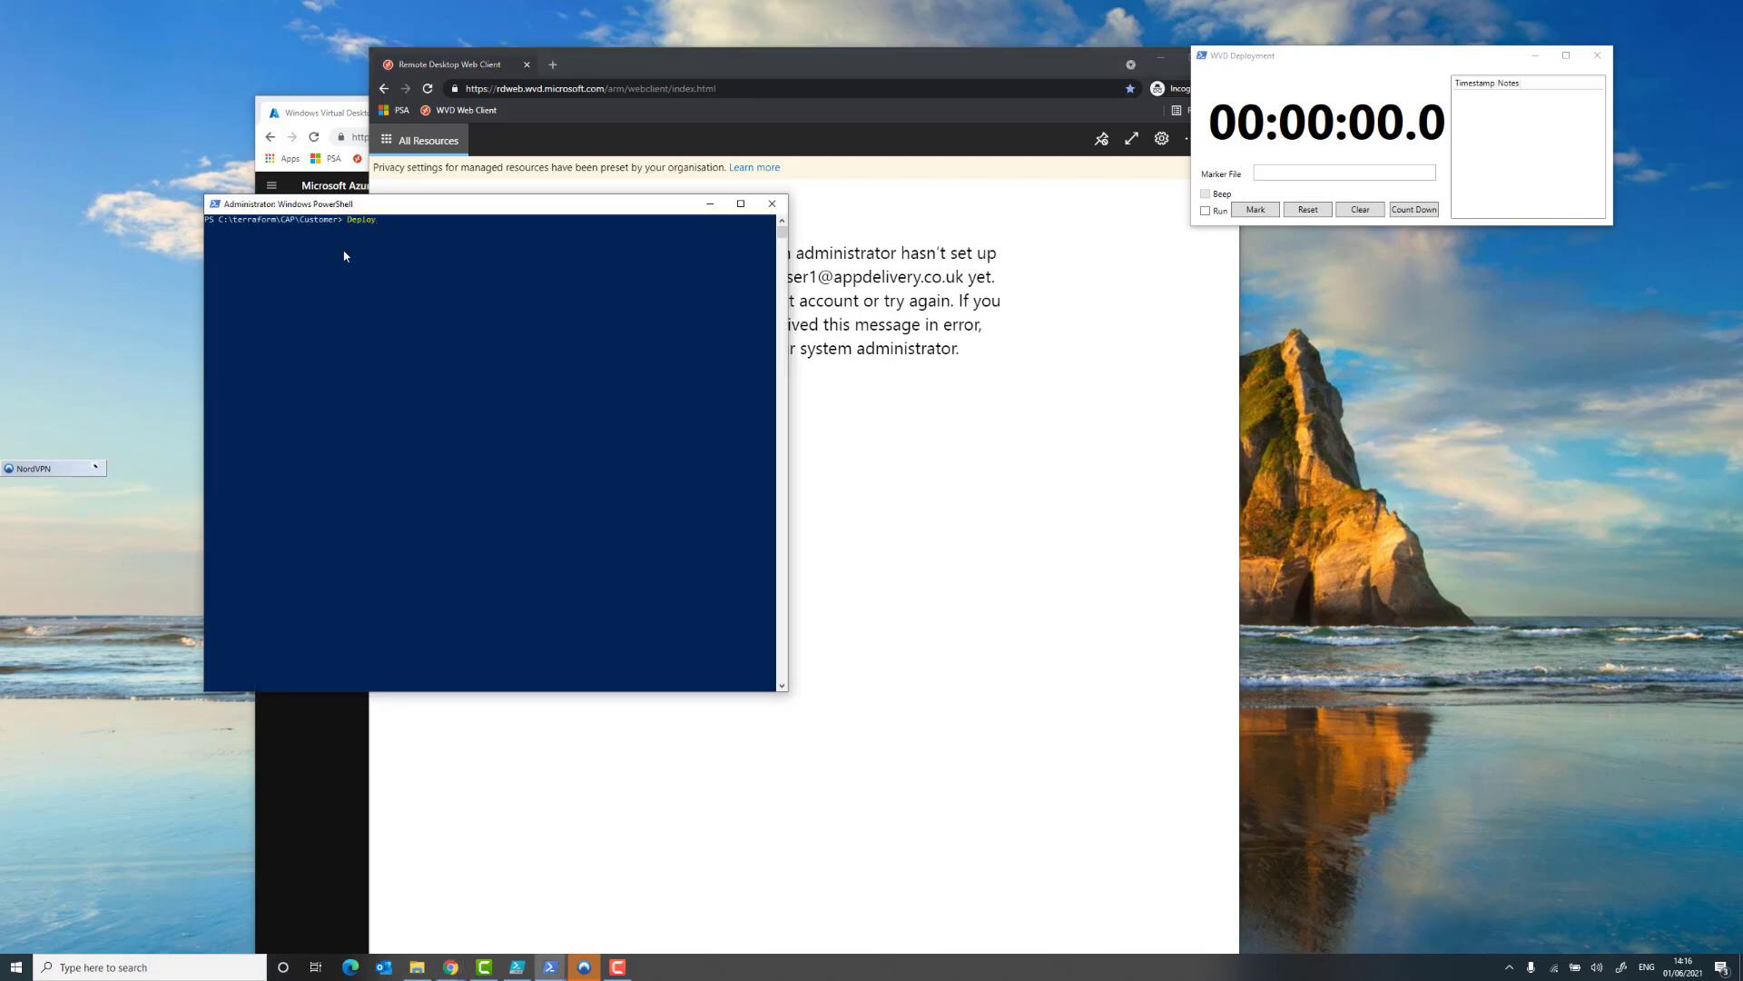
pyautogui.write('.\\DeployWVD.ps1')
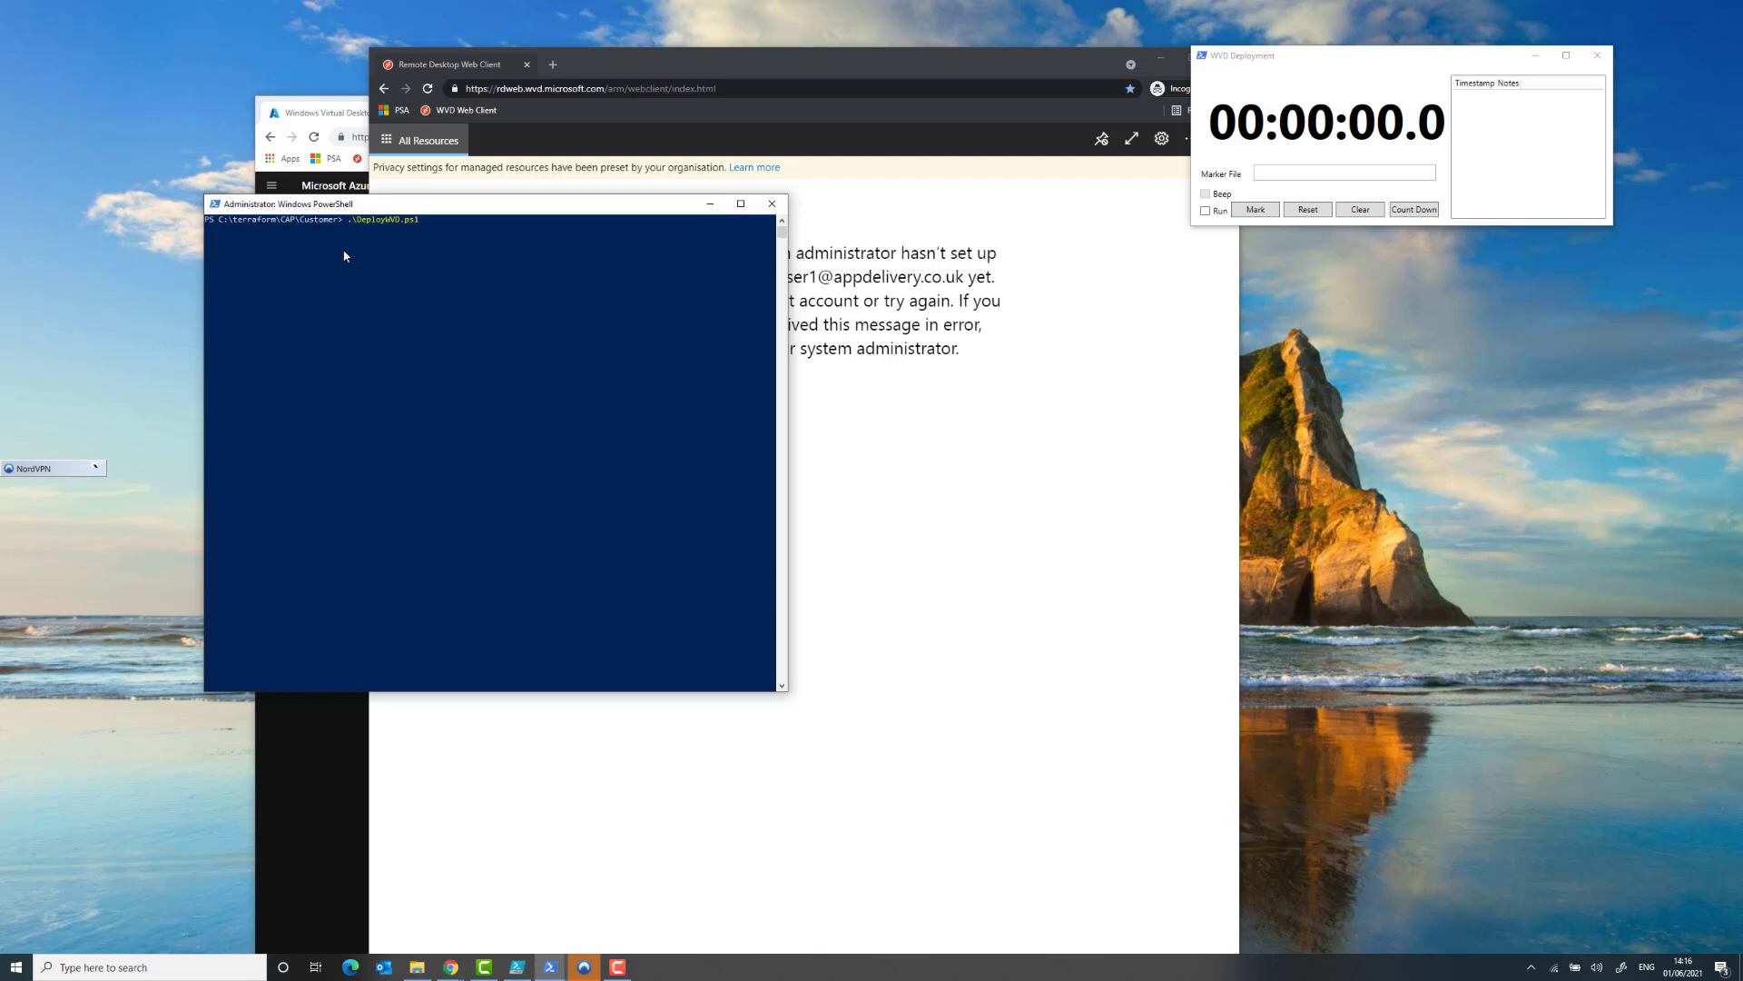
pyautogui.moveTo(1015, 113)
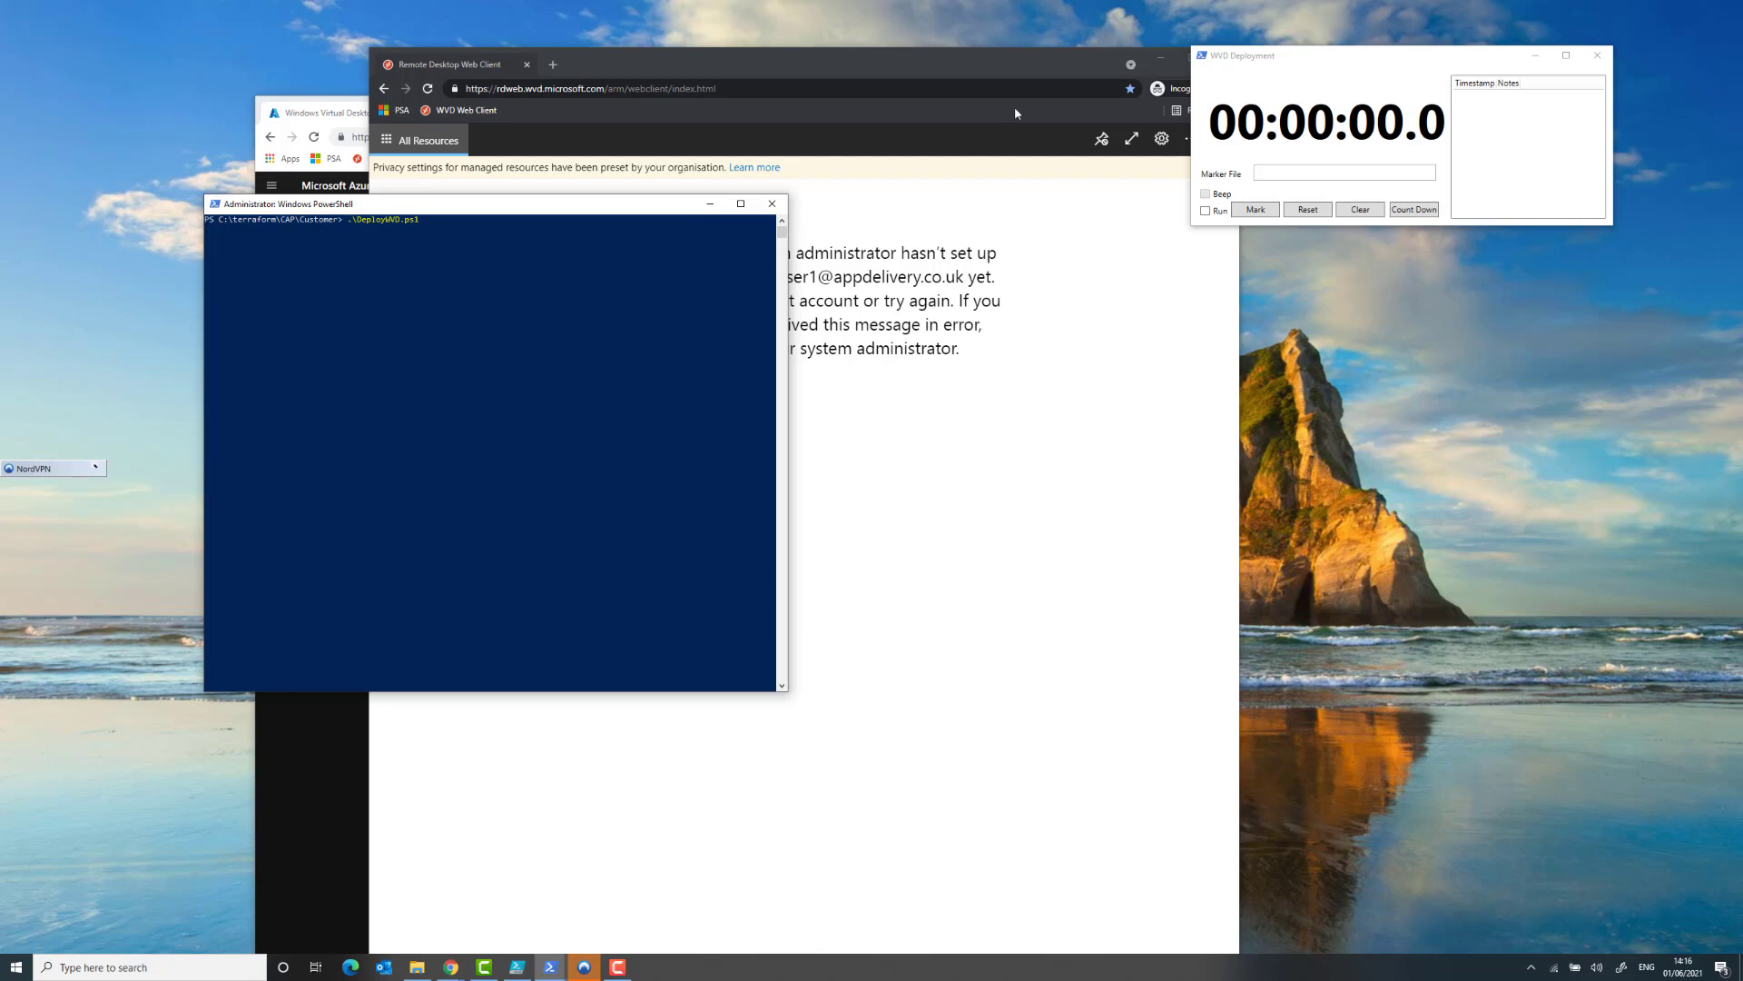
pyautogui.click(1205, 210)
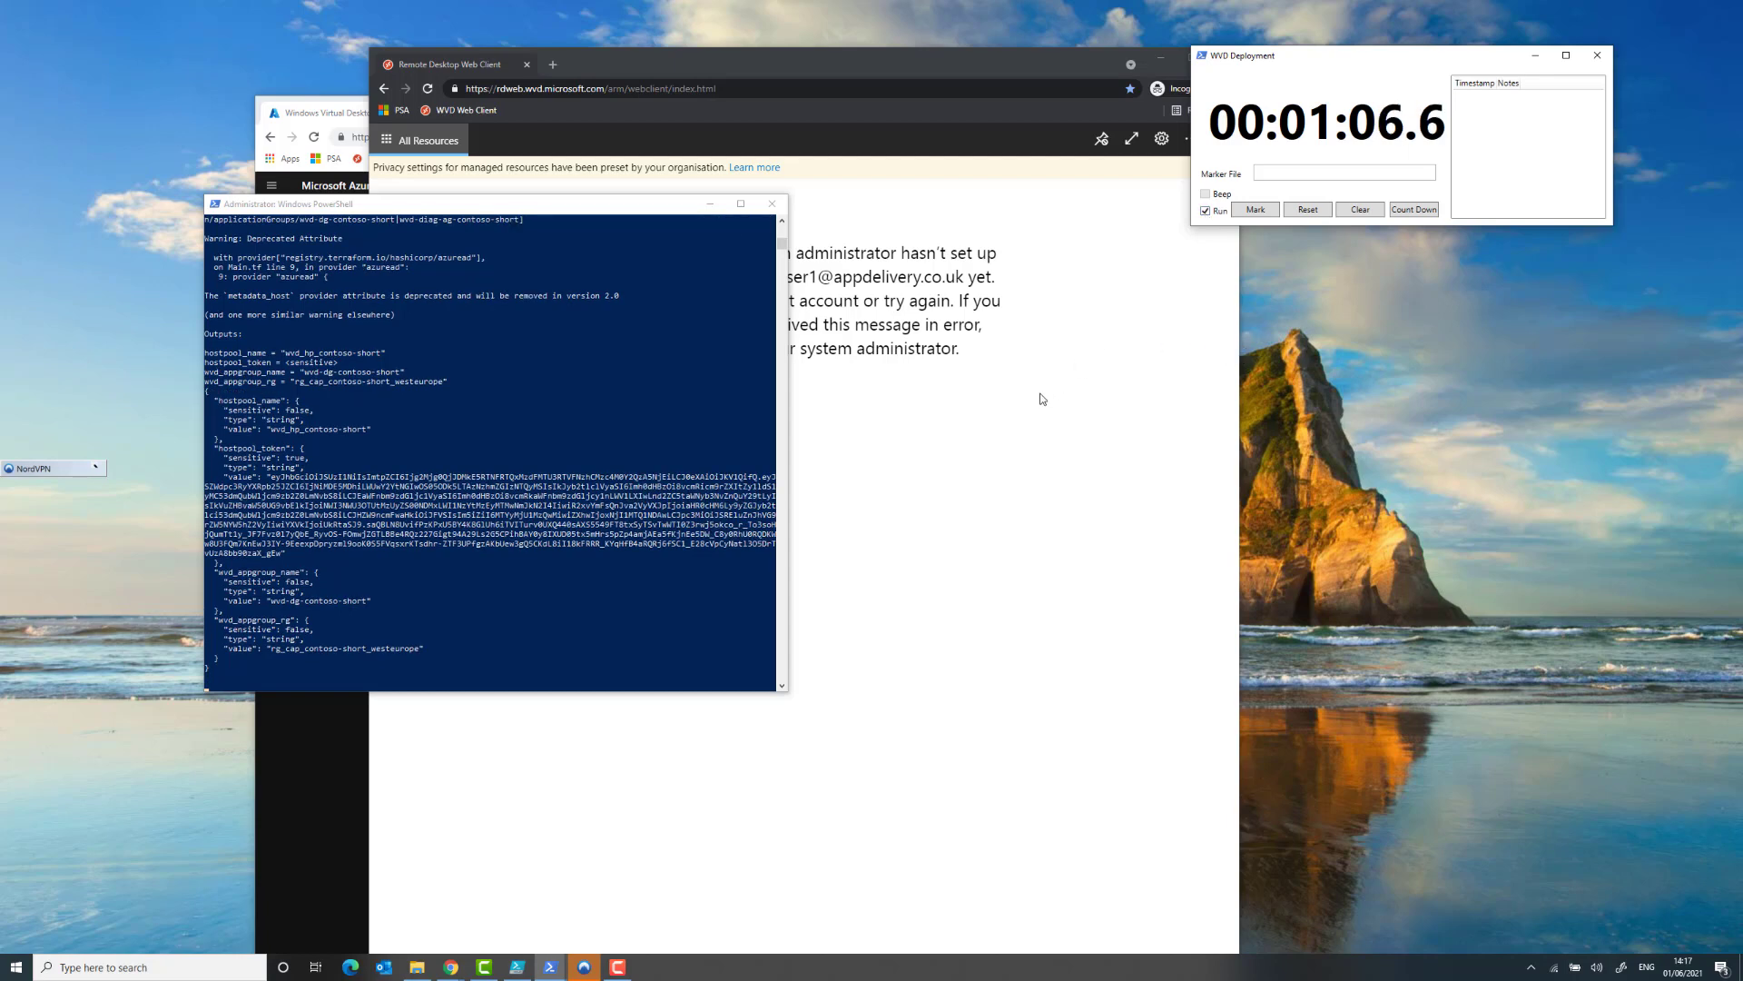
pyautogui.moveTo(316, 792)
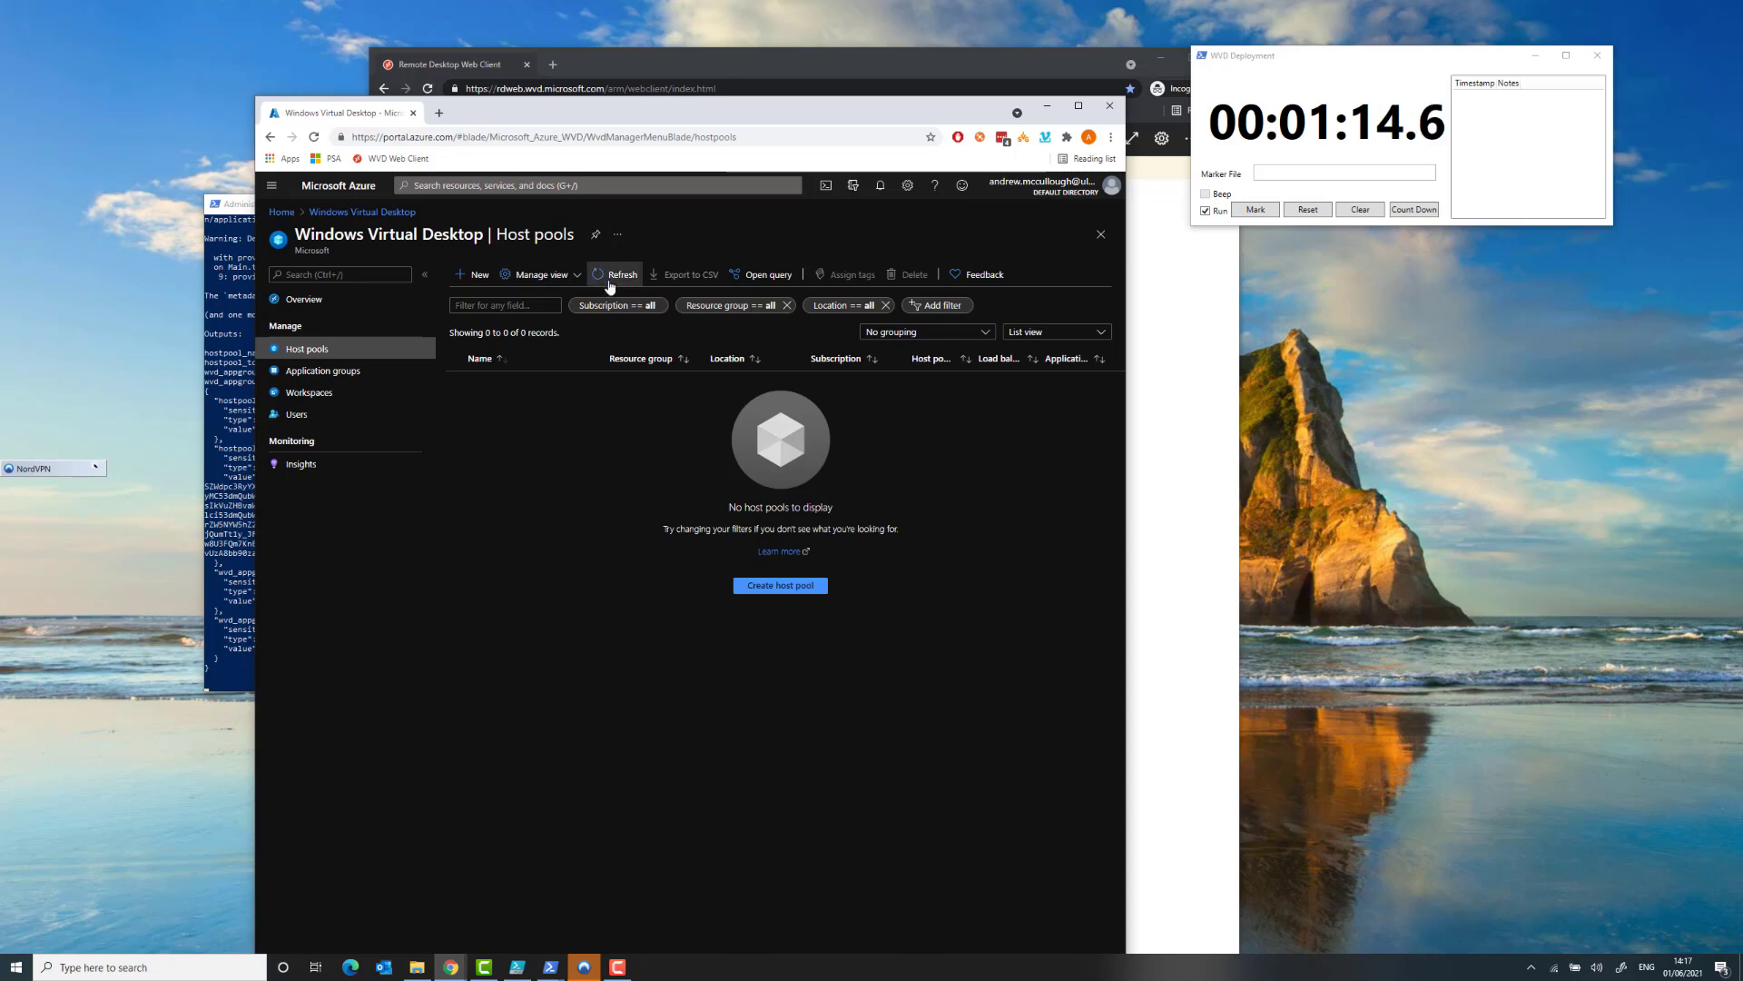
# - Refresh Host pools, view wvd_hp_contoso-short, and return to the Windows Virtual Desktop list
pyautogui.click(614, 274)
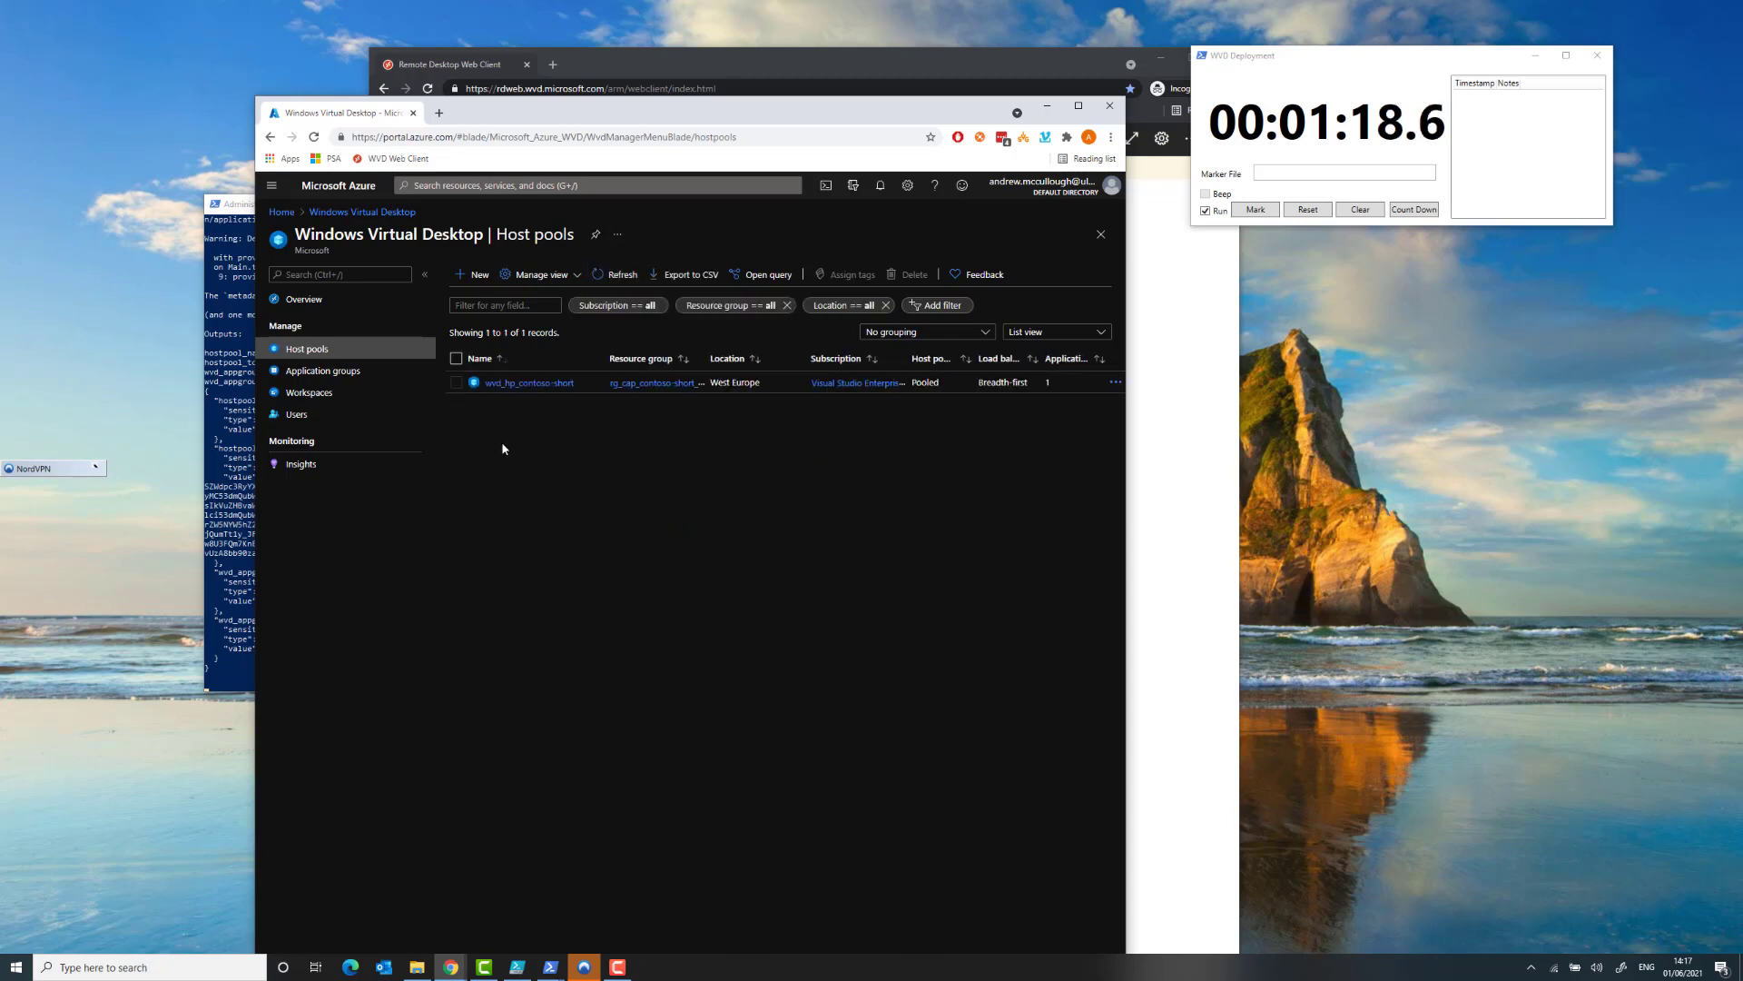
pyautogui.moveTo(332, 374)
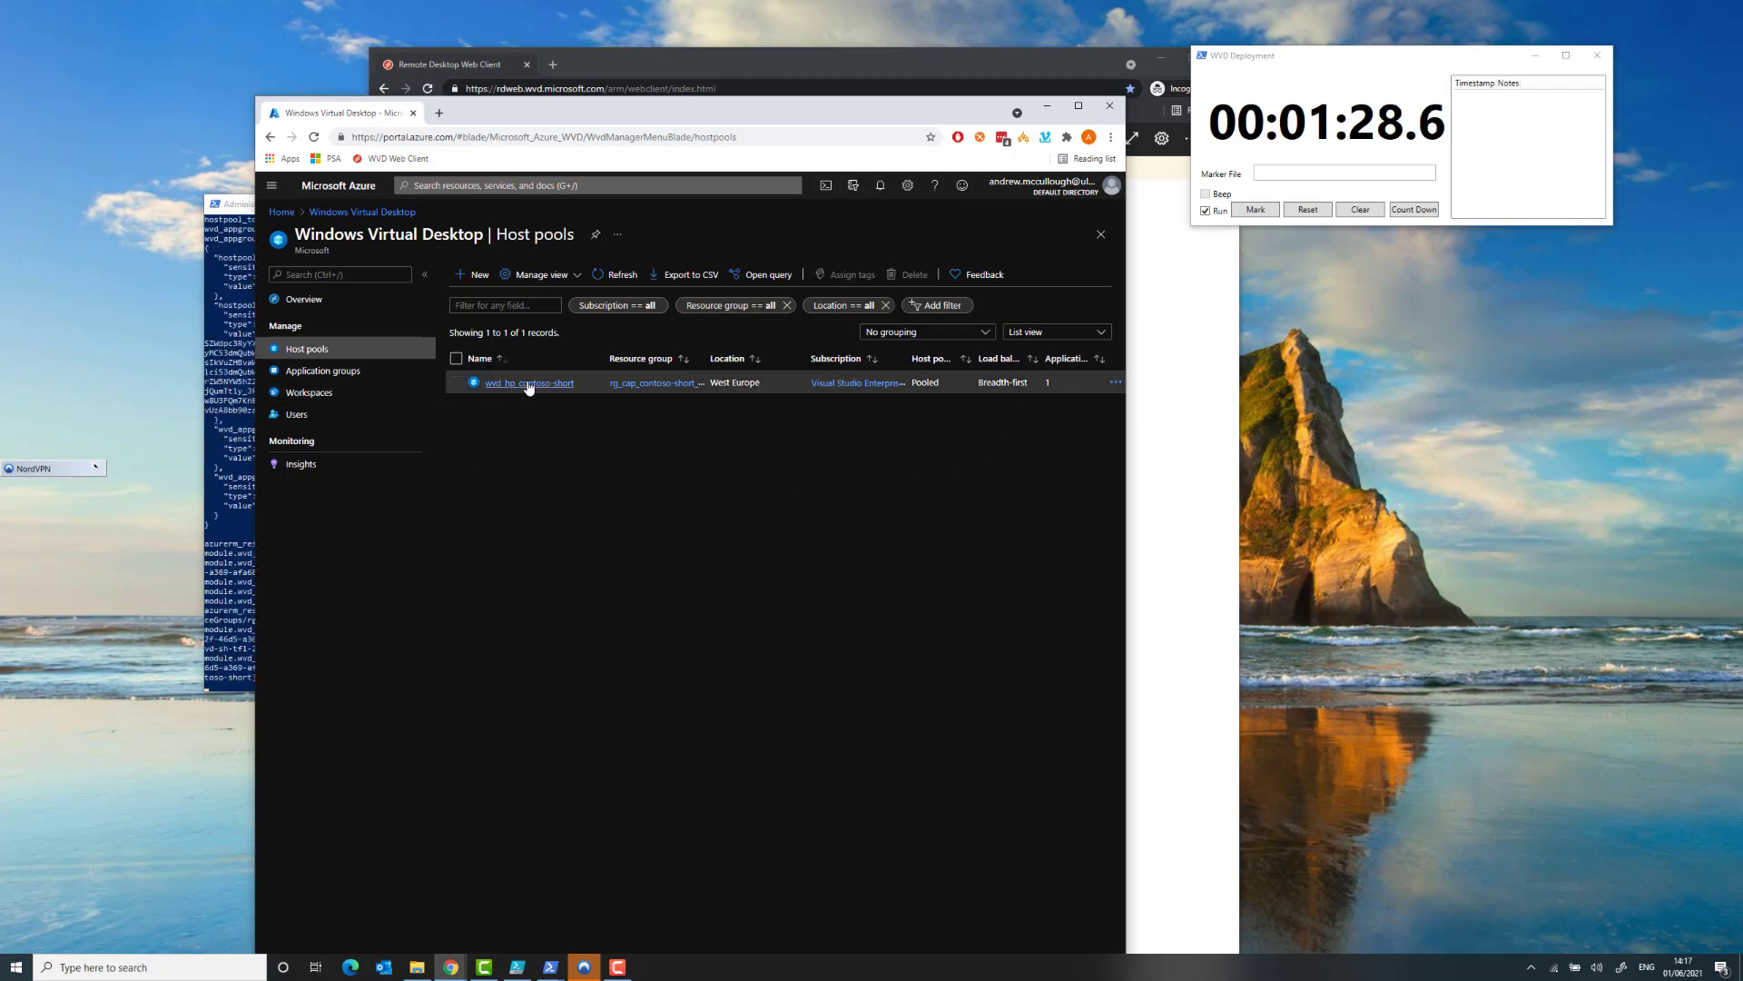
pyautogui.click(528, 382)
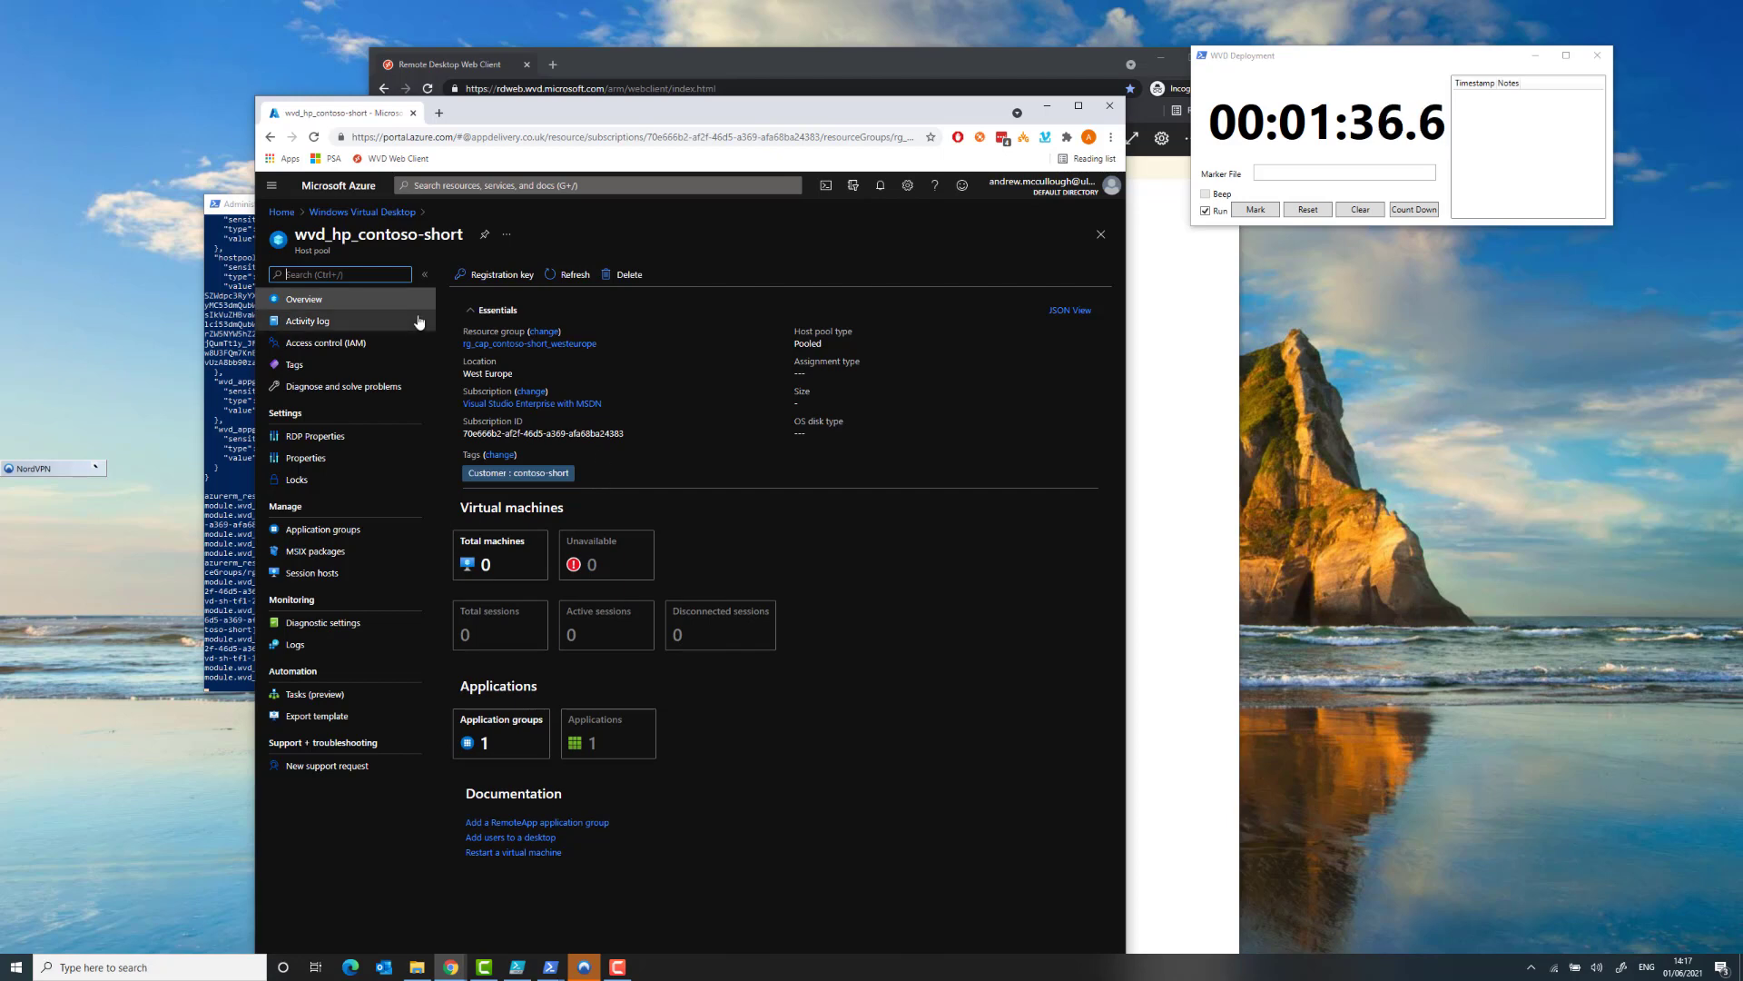
pyautogui.click(362, 211)
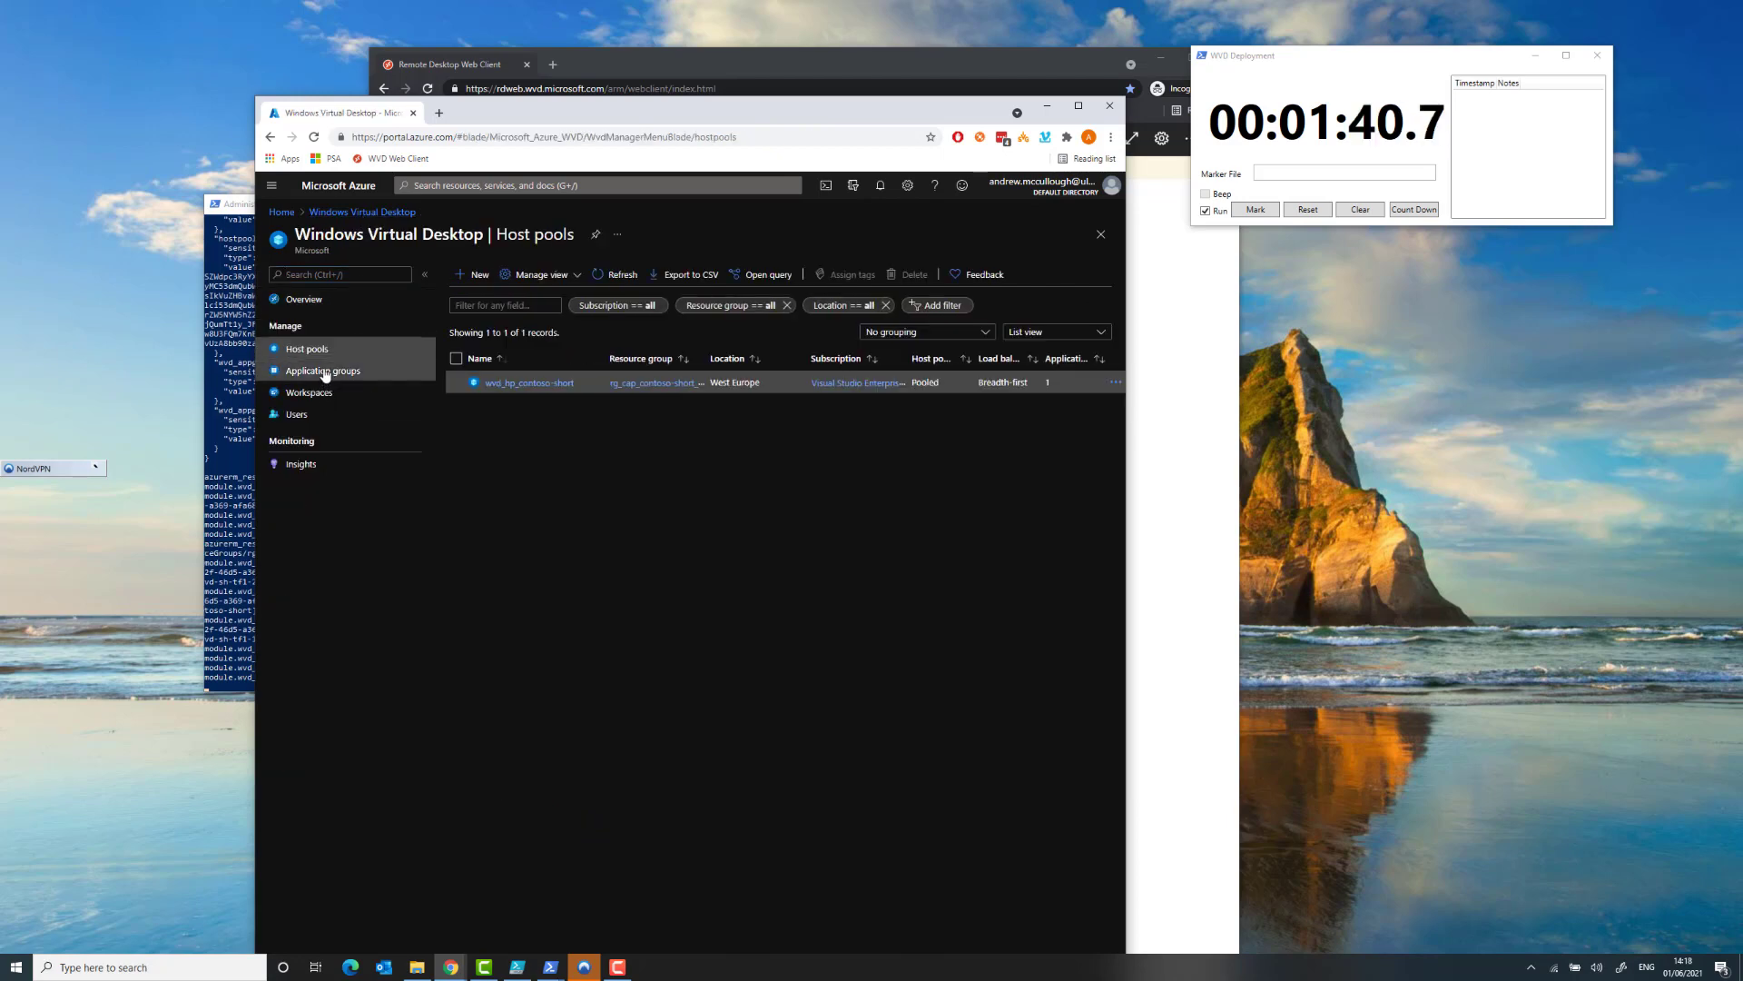
# - Show Application groups and view the wvd-dg-contoso-short desktop application group
pyautogui.click(323, 371)
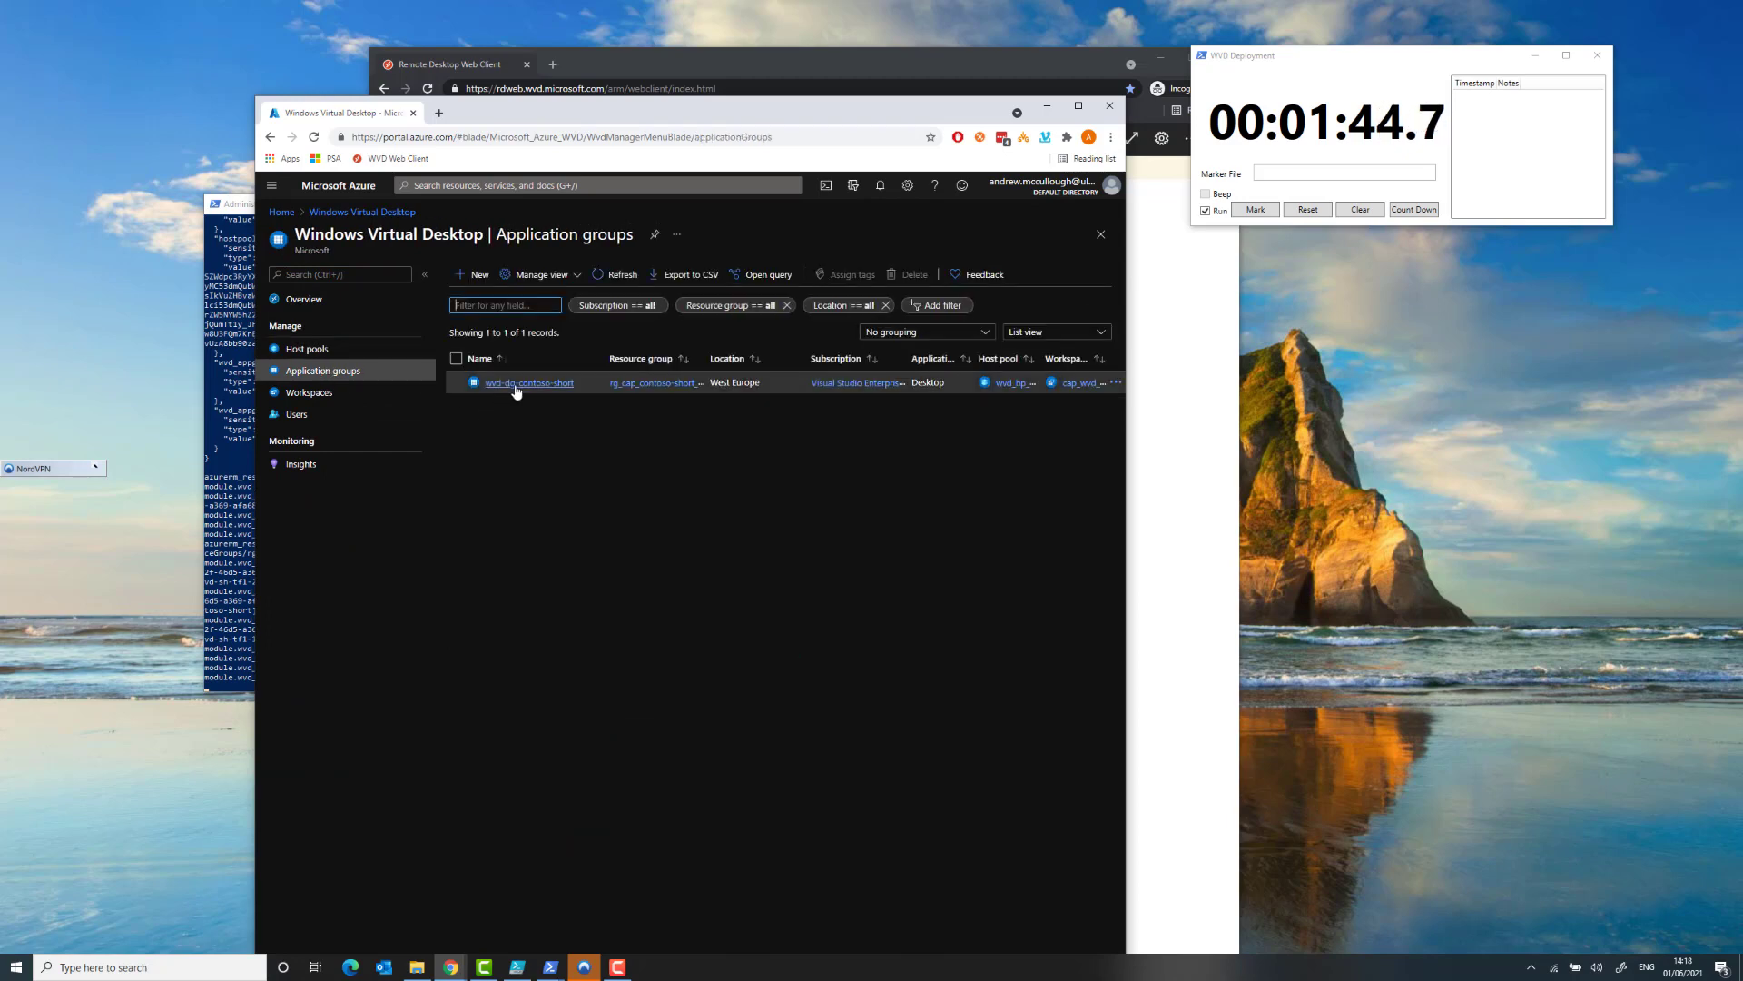
pyautogui.click(530, 382)
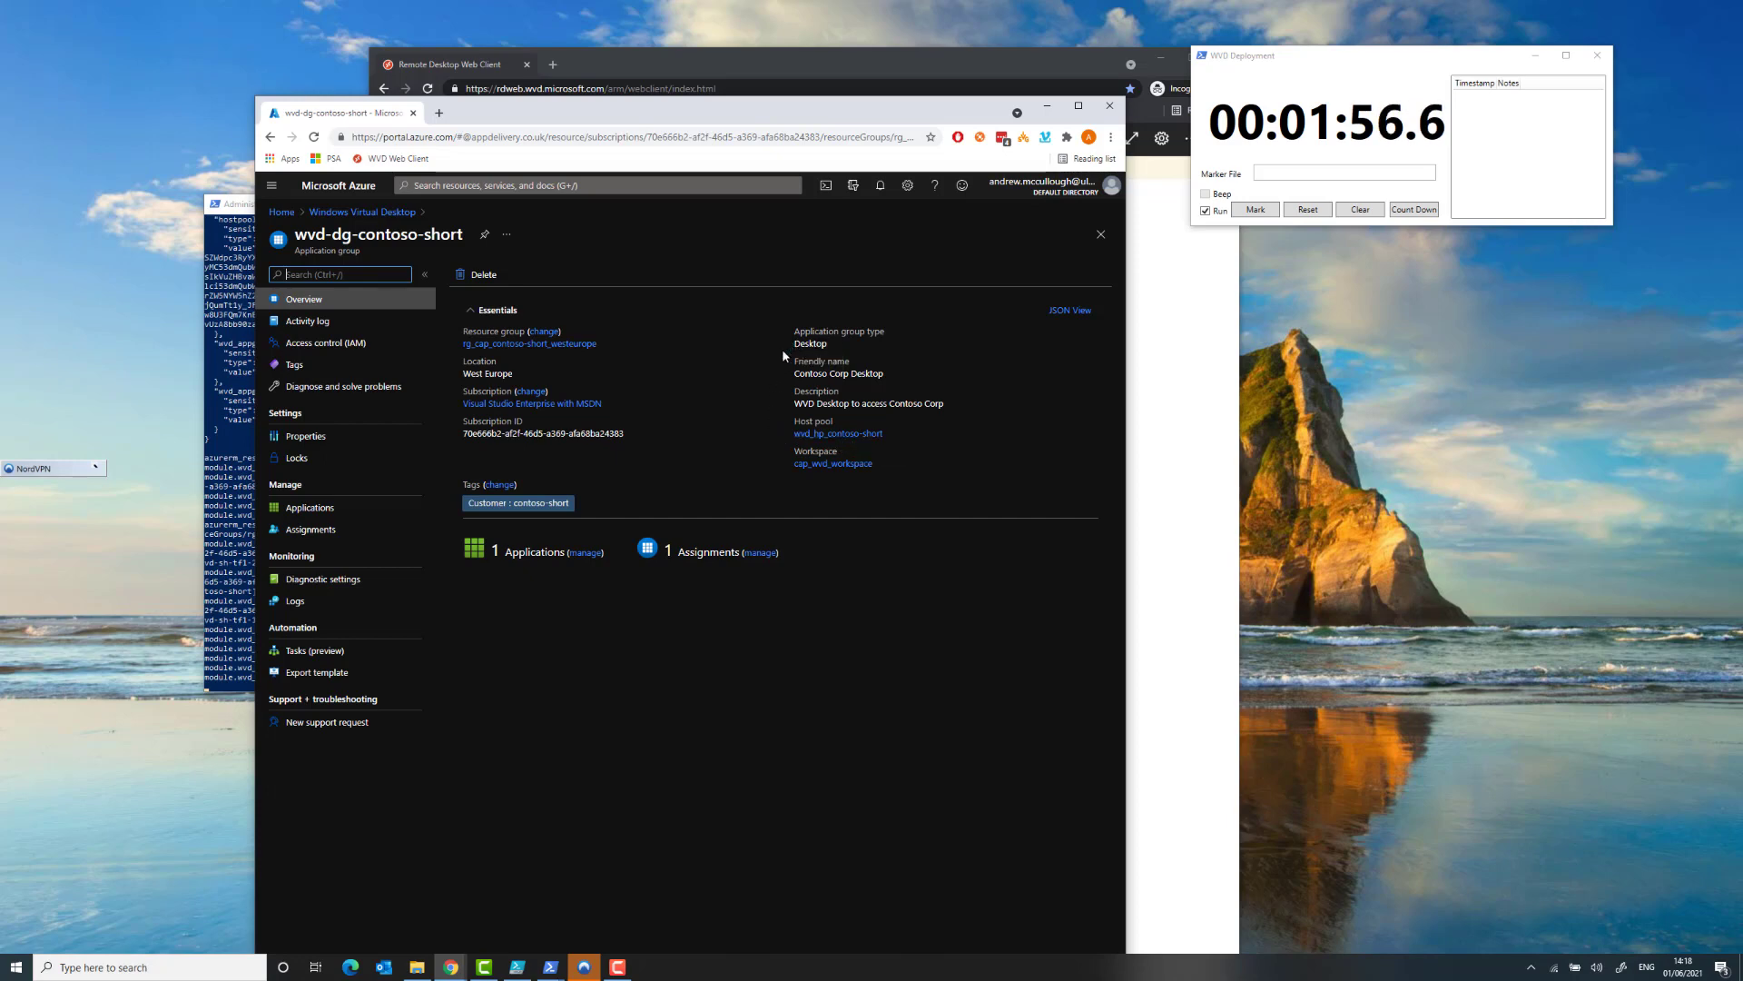
pyautogui.moveTo(892, 379)
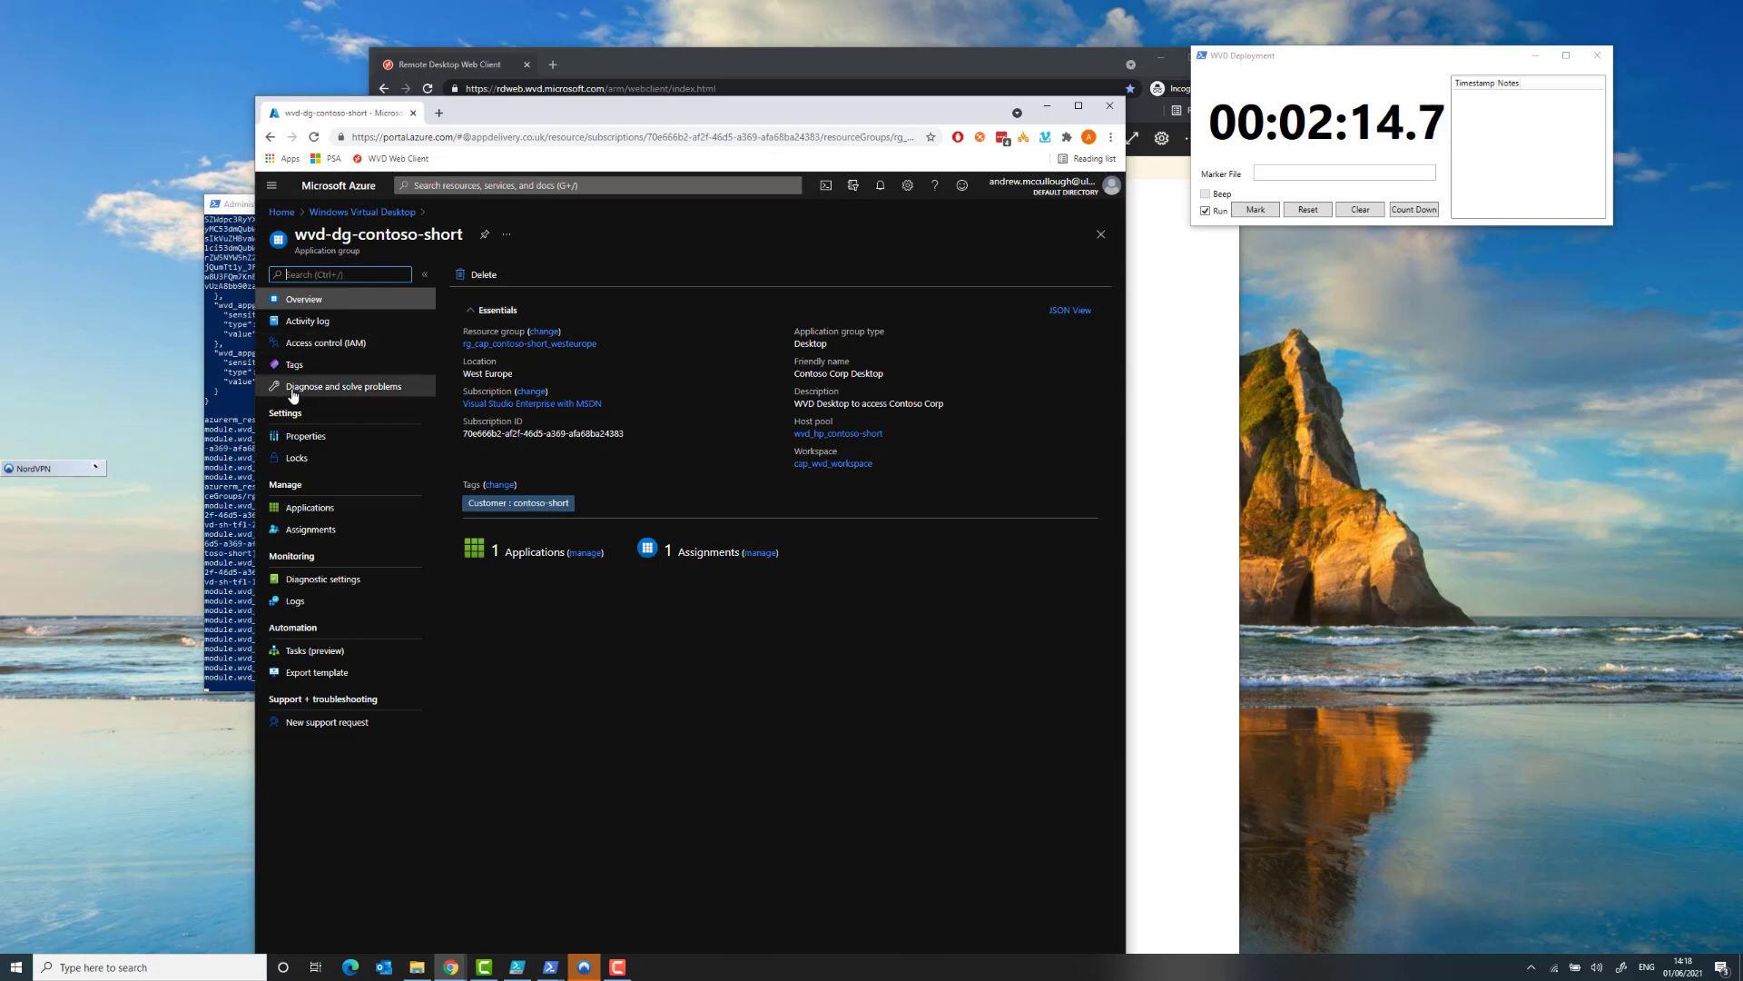
pyautogui.moveTo(308, 584)
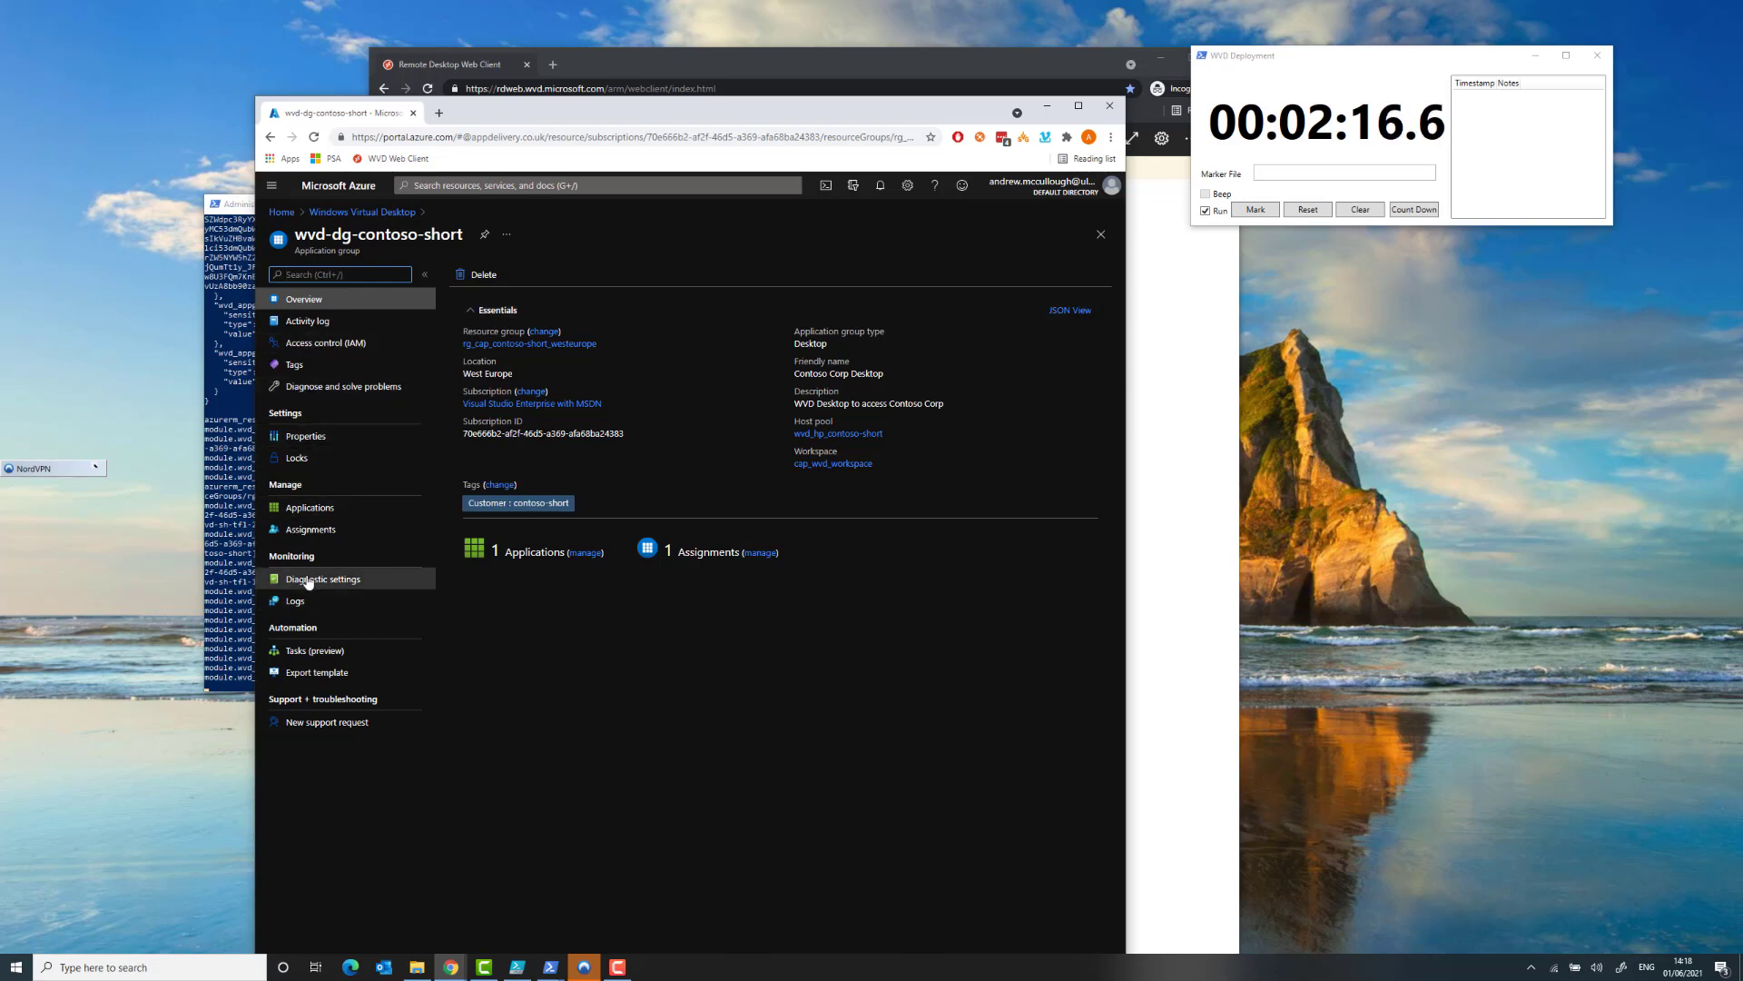
# - View the application group's diagnostic settings sending to a Log Analytics workspace
pyautogui.click(323, 579)
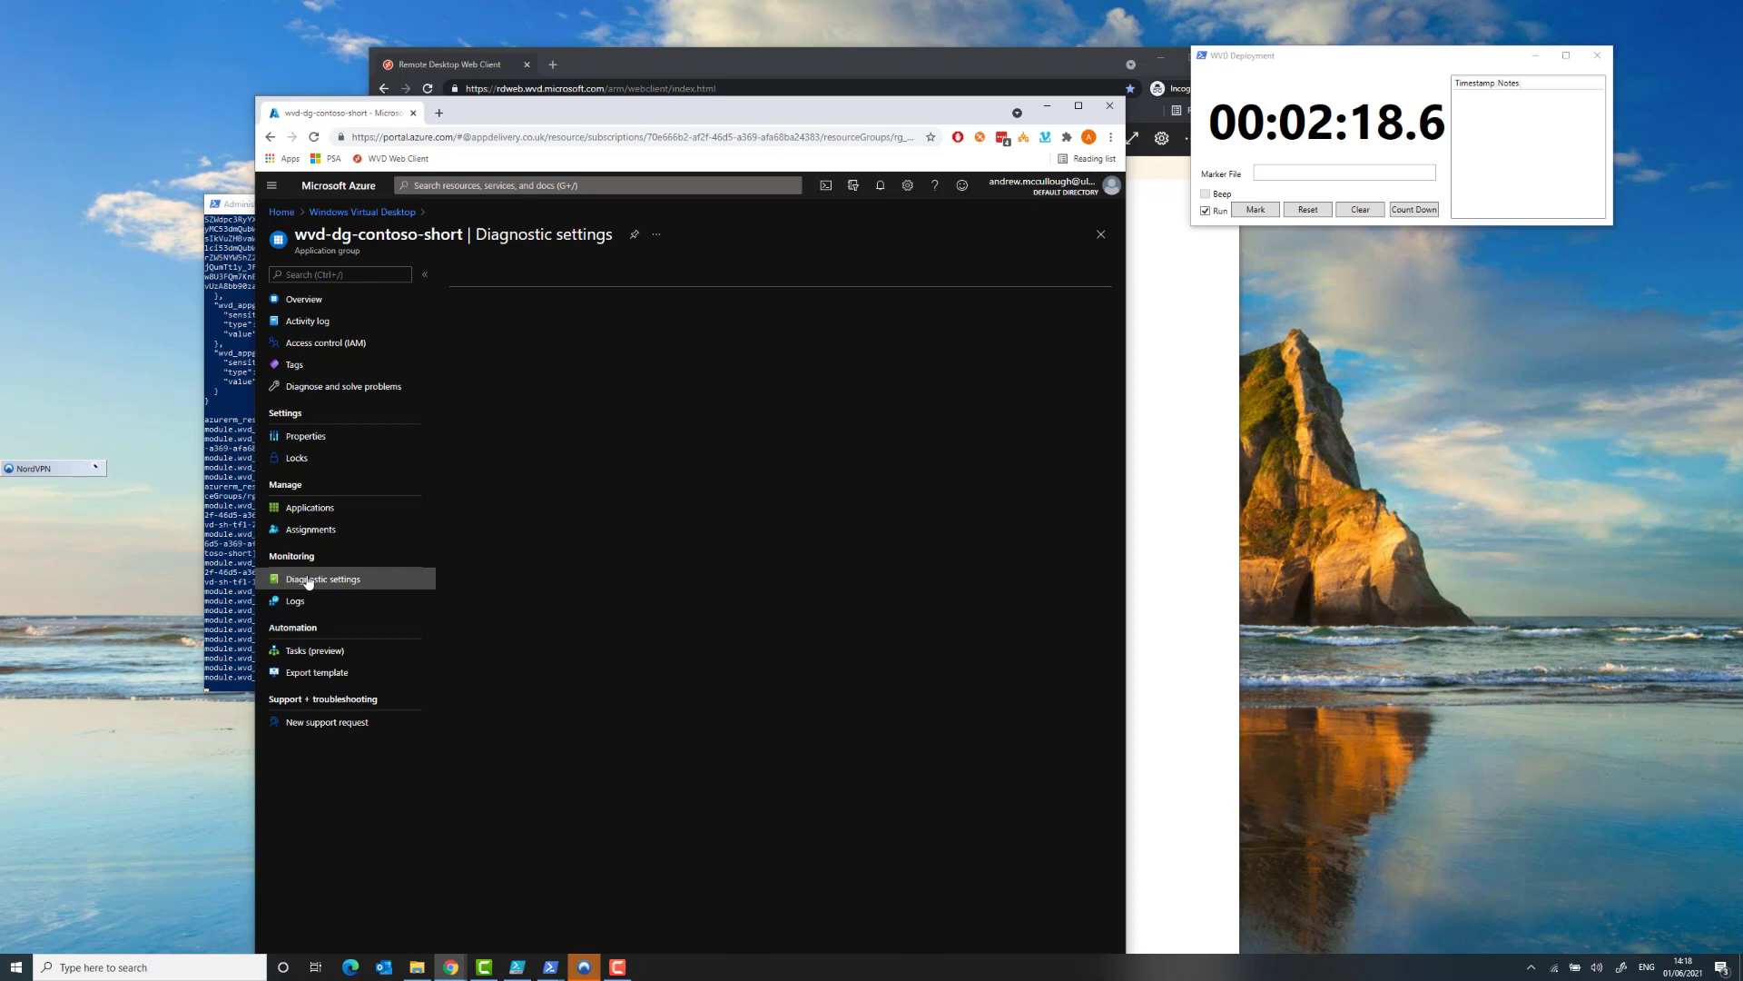
pyautogui.click(323, 578)
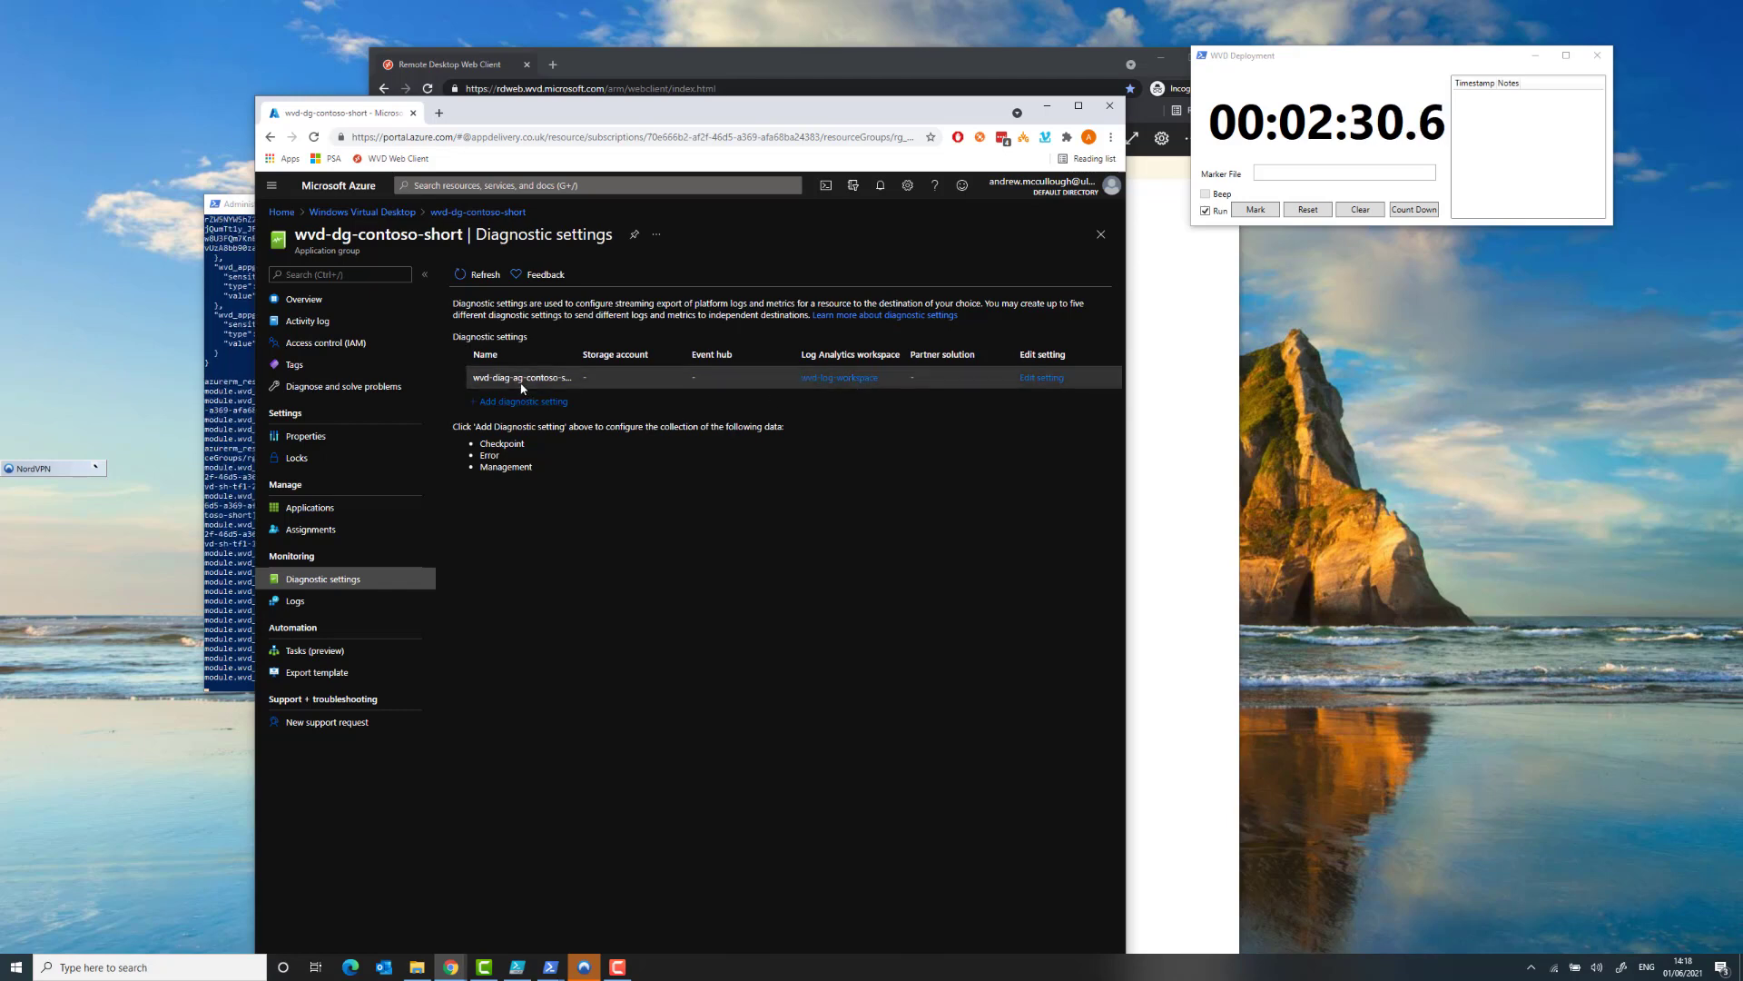
pyautogui.moveTo(521, 456)
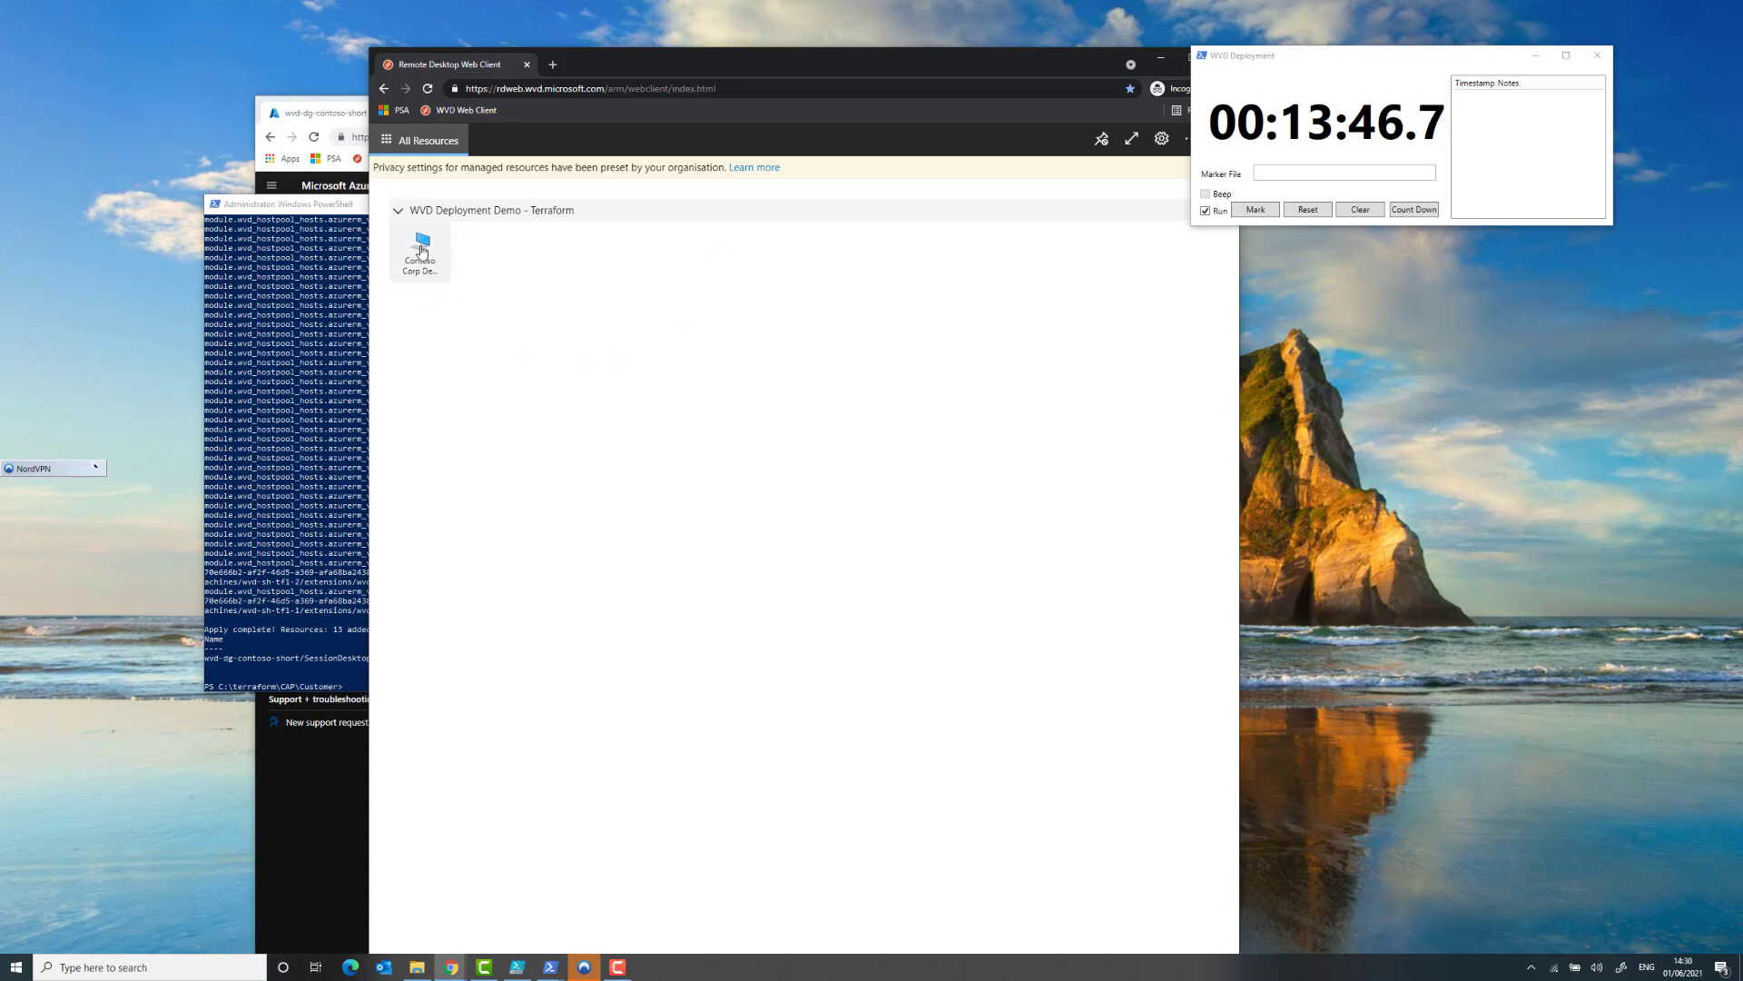
# - Launch Contoso Corp Desktop, allow local resources, and submit the sign-in credentials
pyautogui.doubleClick(420, 247)
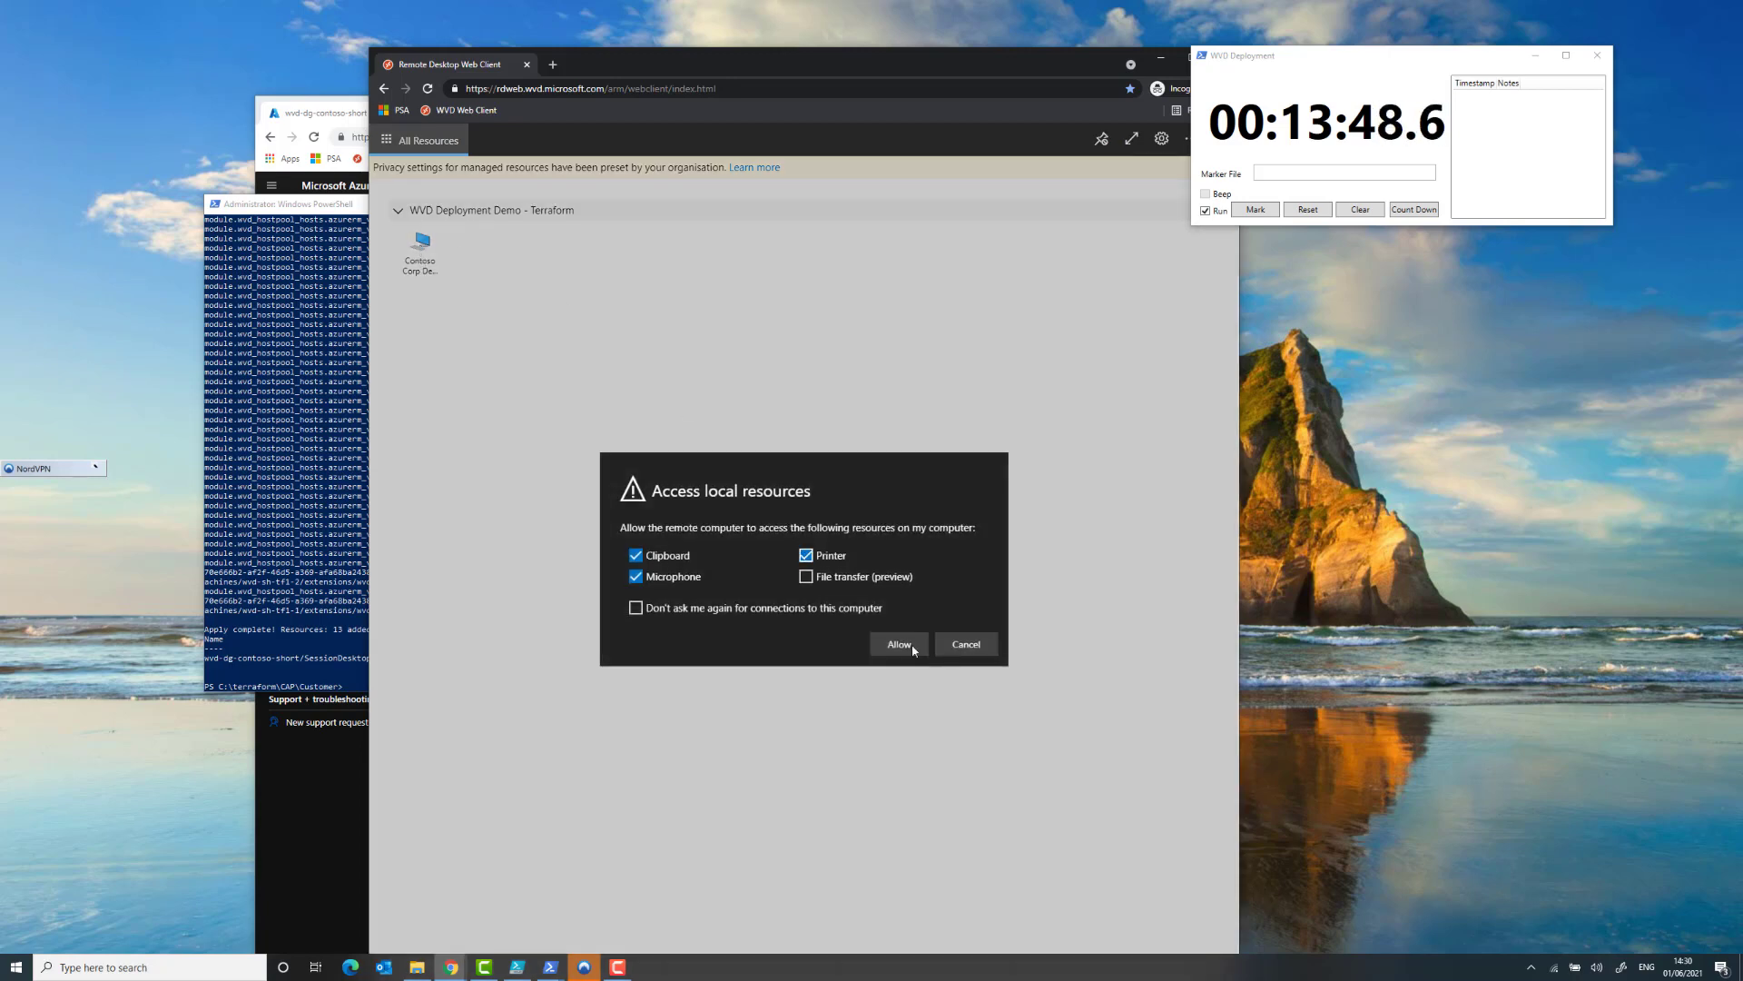
pyautogui.click(899, 644)
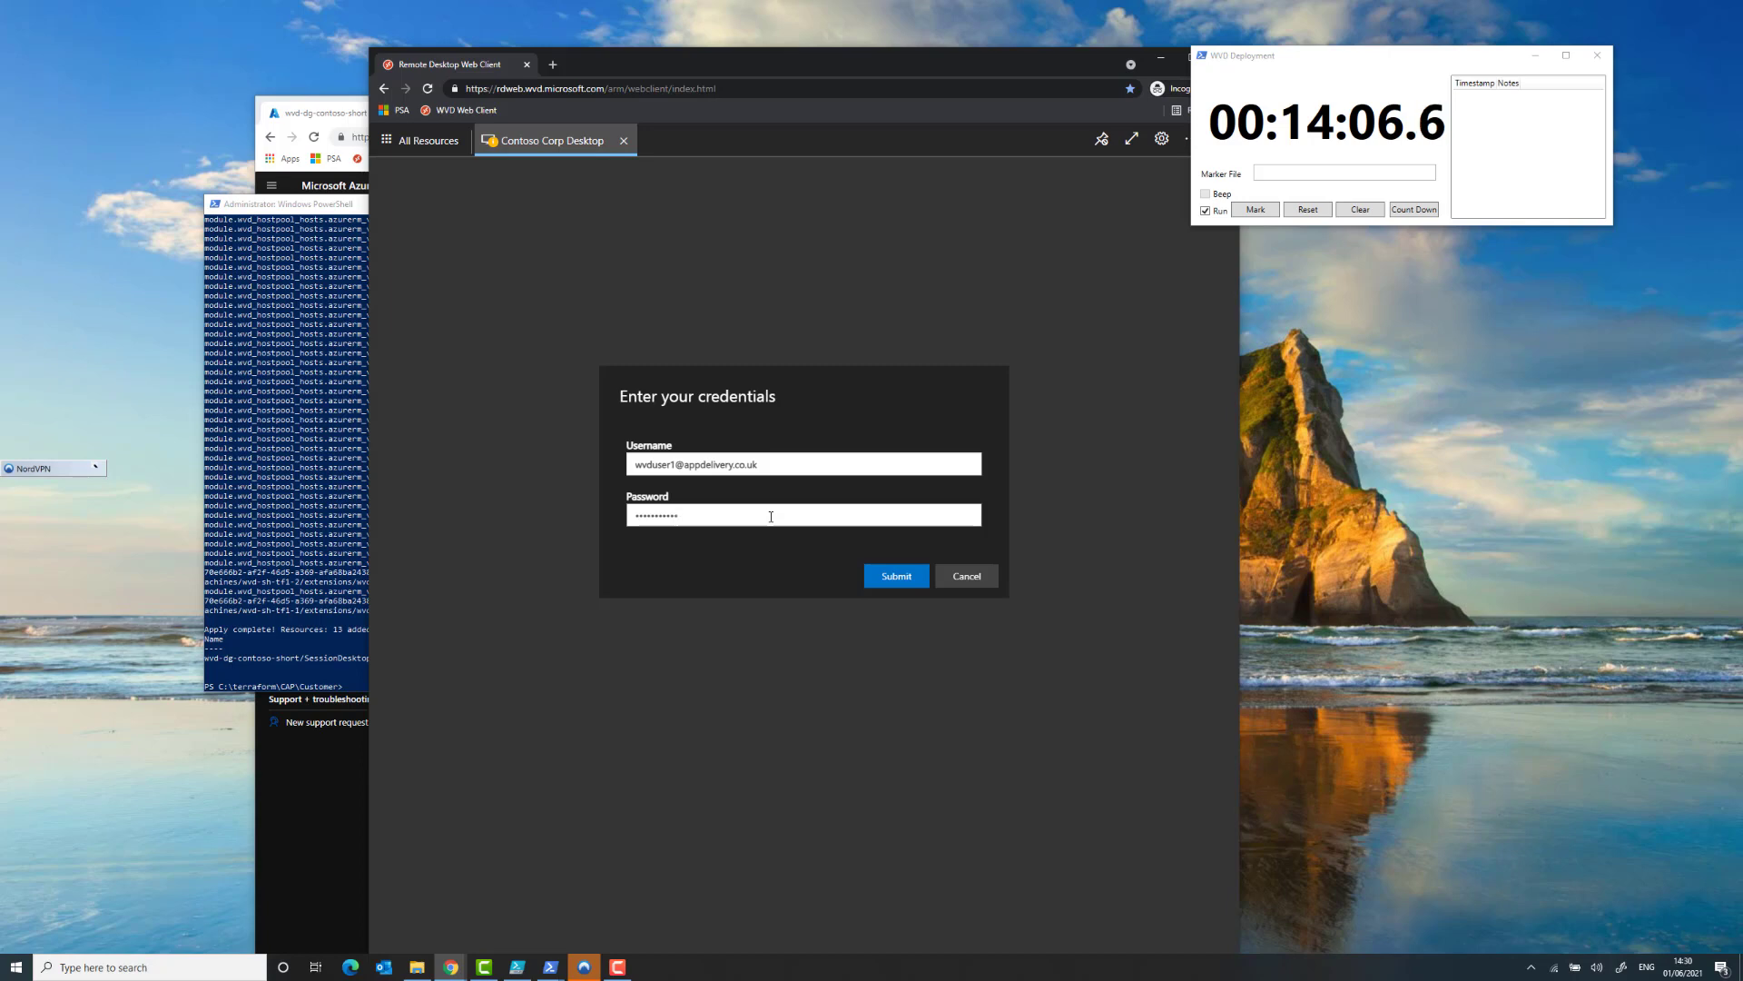
pyautogui.click(896, 576)
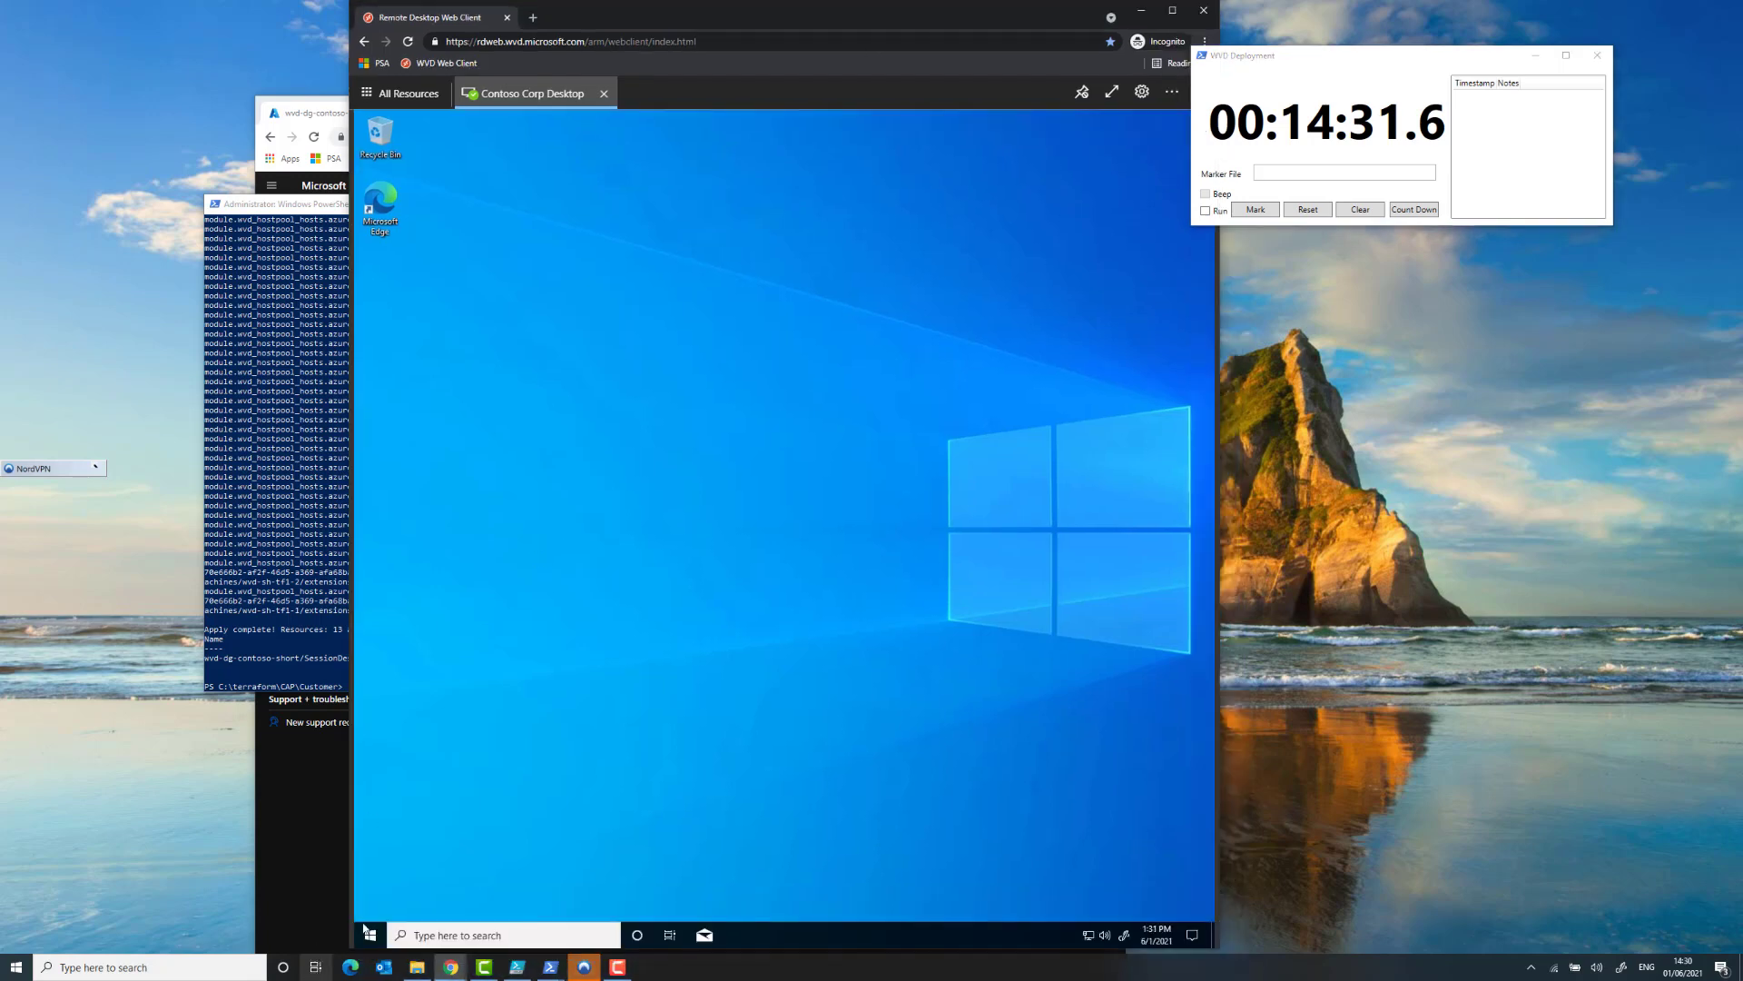
# - Show the remote session's Start menu, then bring the Terraform console forward
pyautogui.click(369, 934)
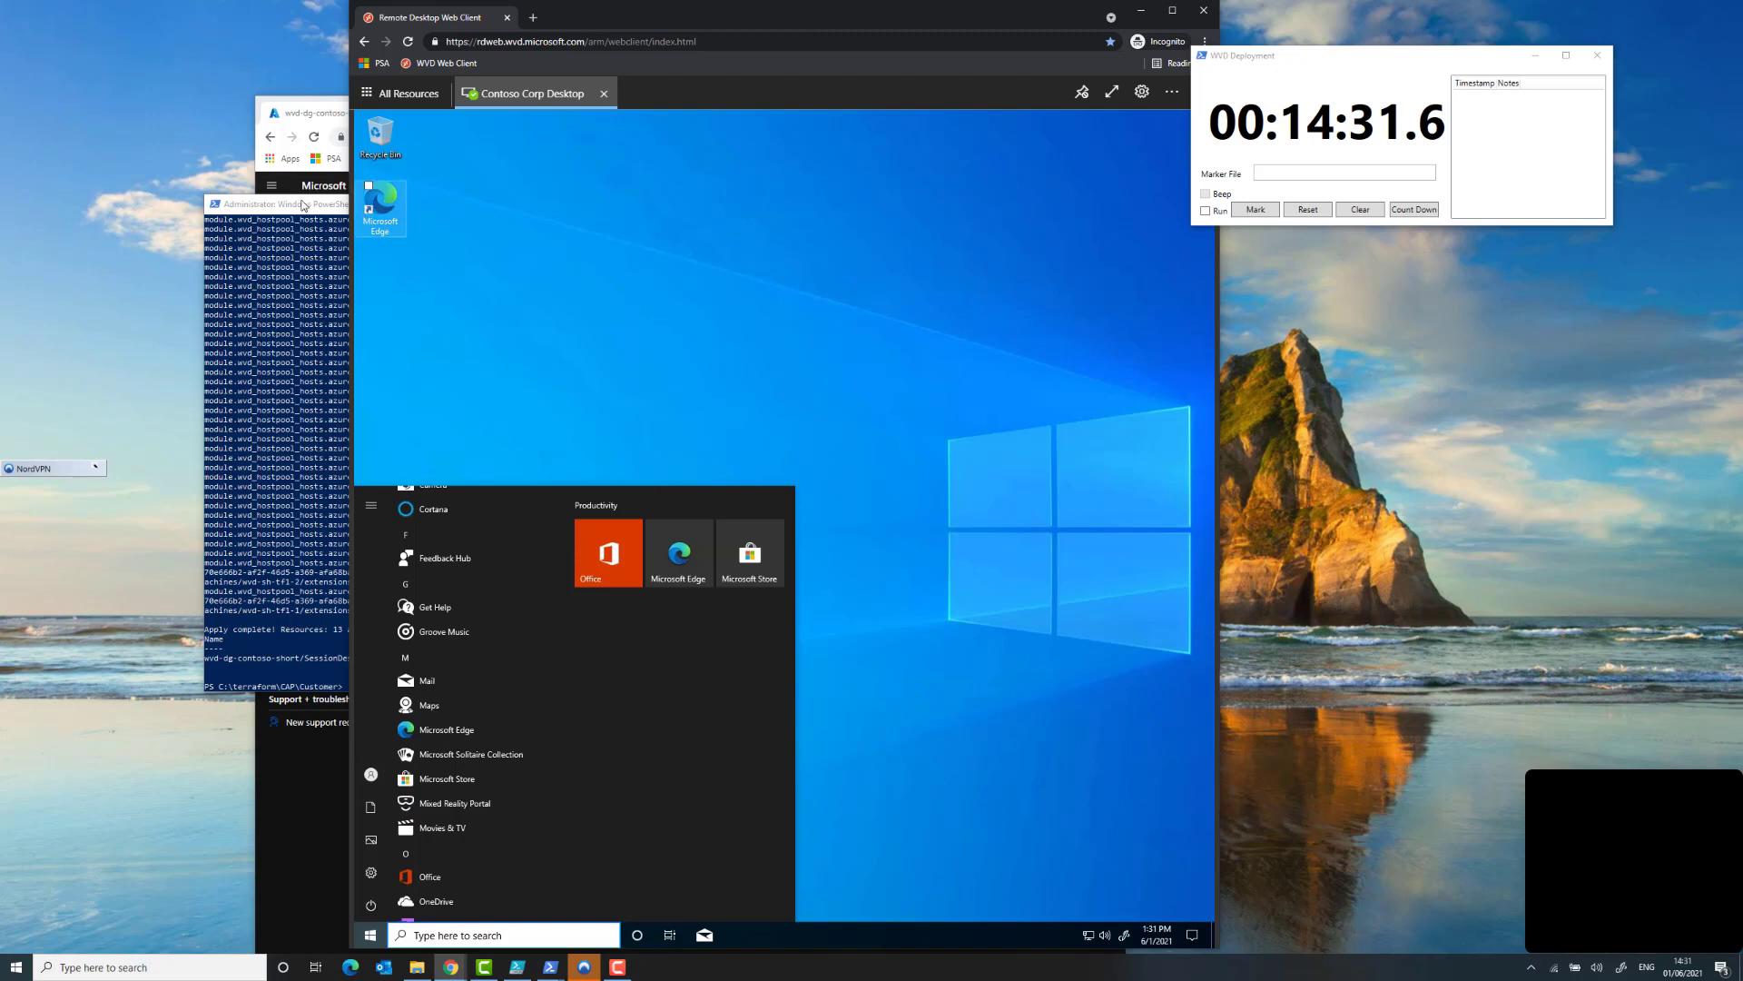
pyautogui.click(299, 203)
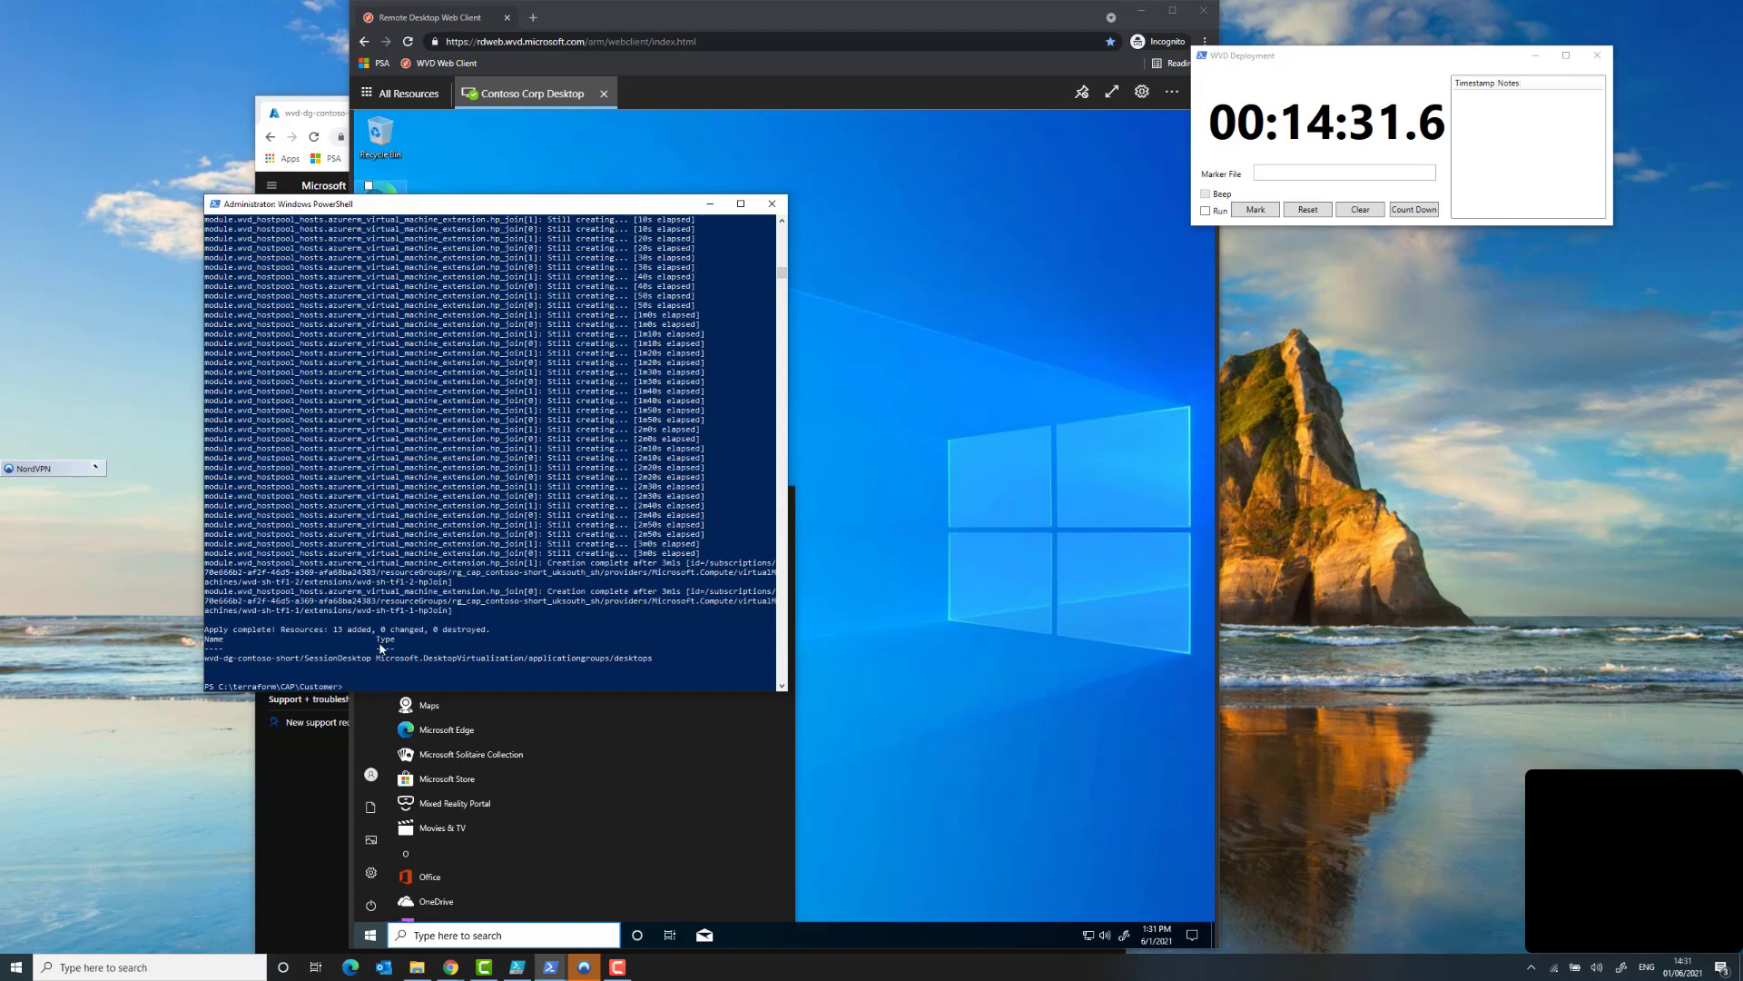
# - Rerun terraform apply and review the 0 added, 1 changed, 0 destroyed output
pyautogui.doubleClick(346, 629)
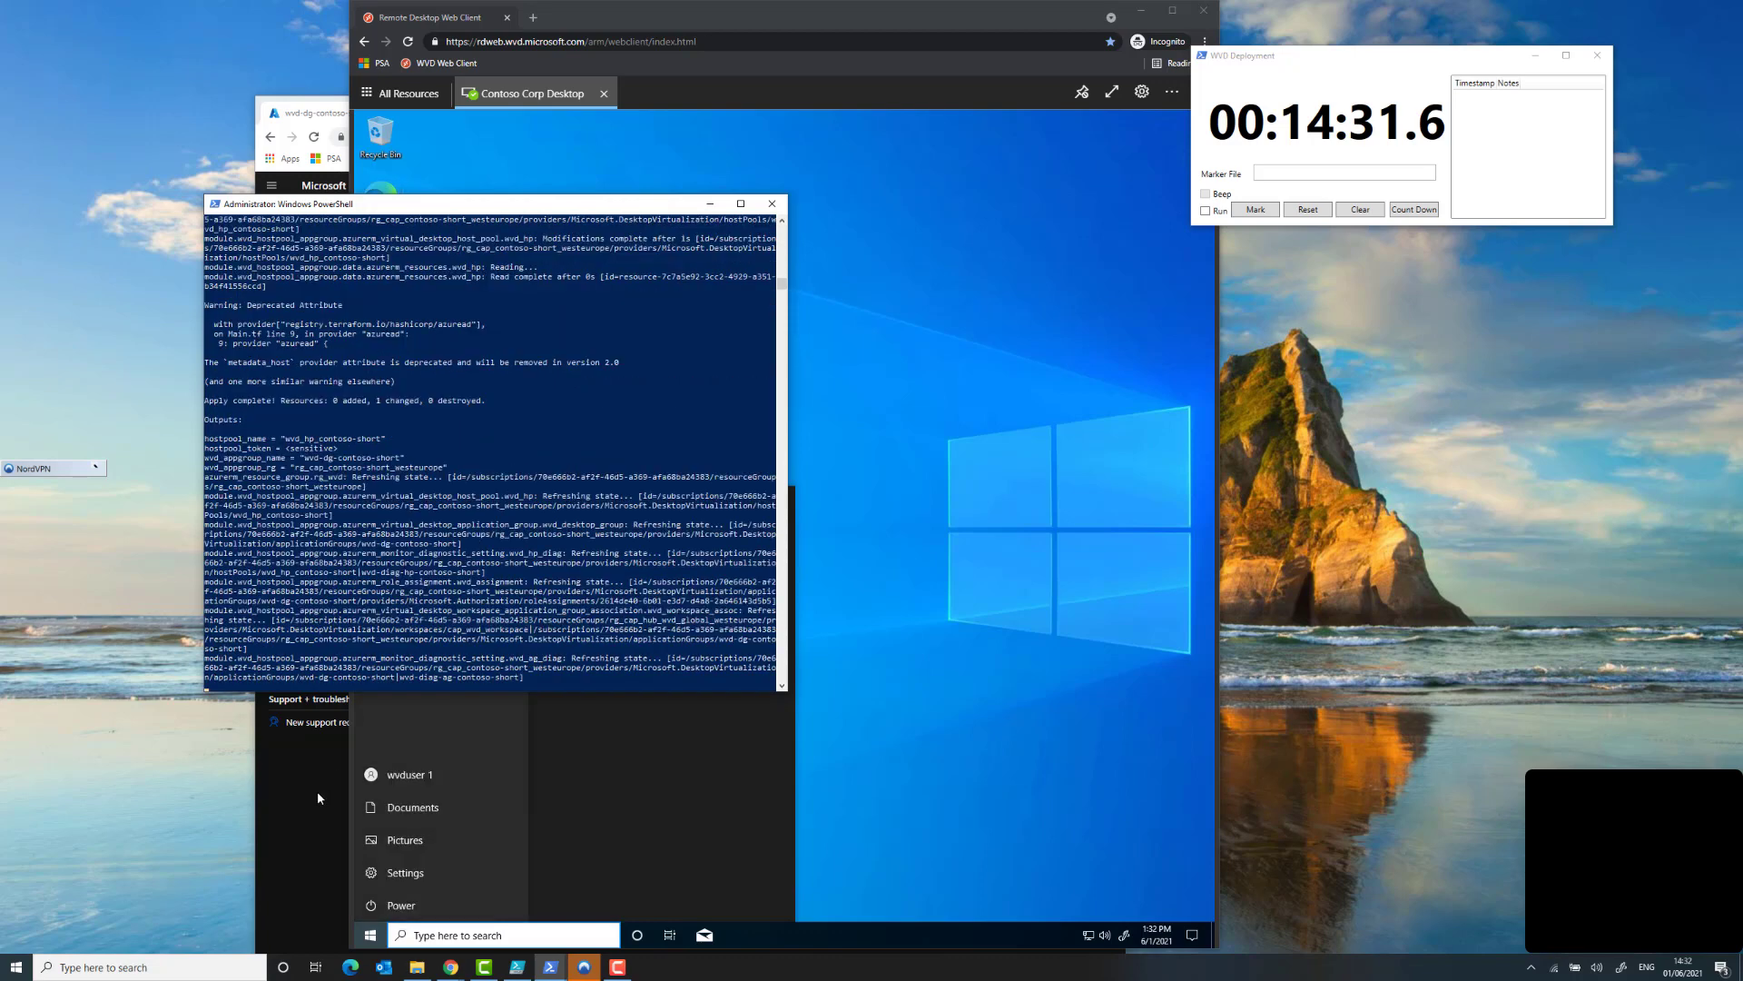
pyautogui.scroll(-3)
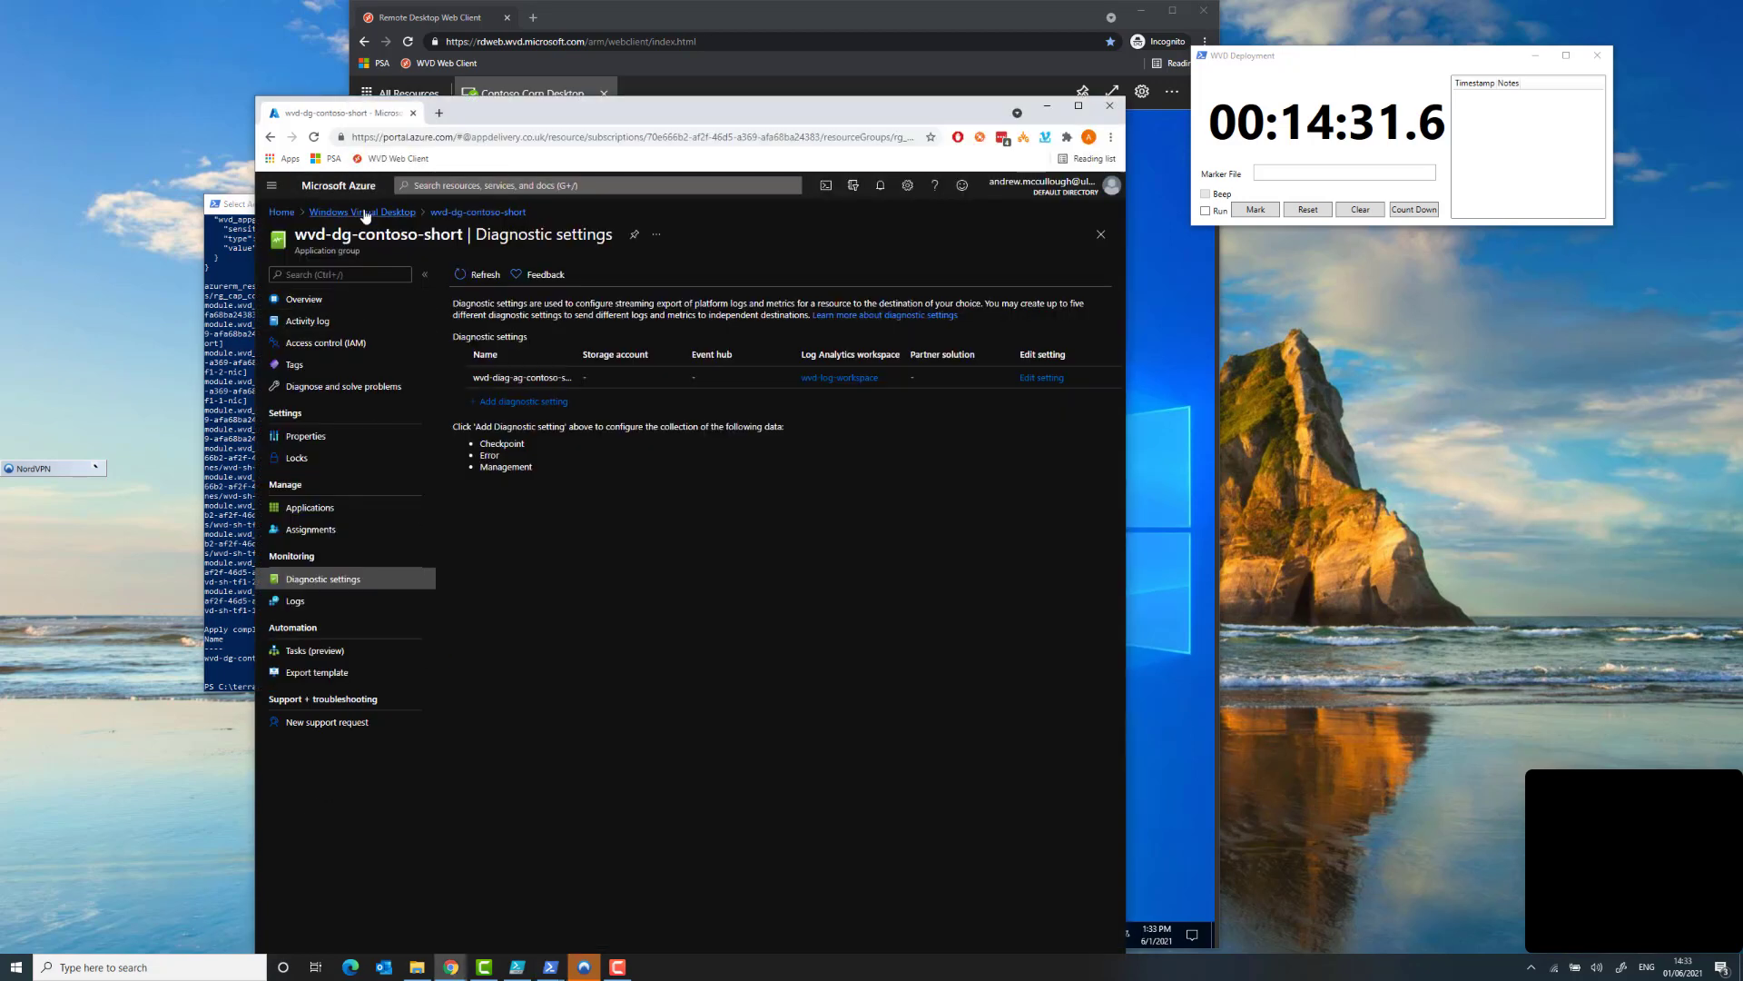
# - Navigate to the wvd_hp_contoso-short host pool and view its session host machines
pyautogui.click(360, 212)
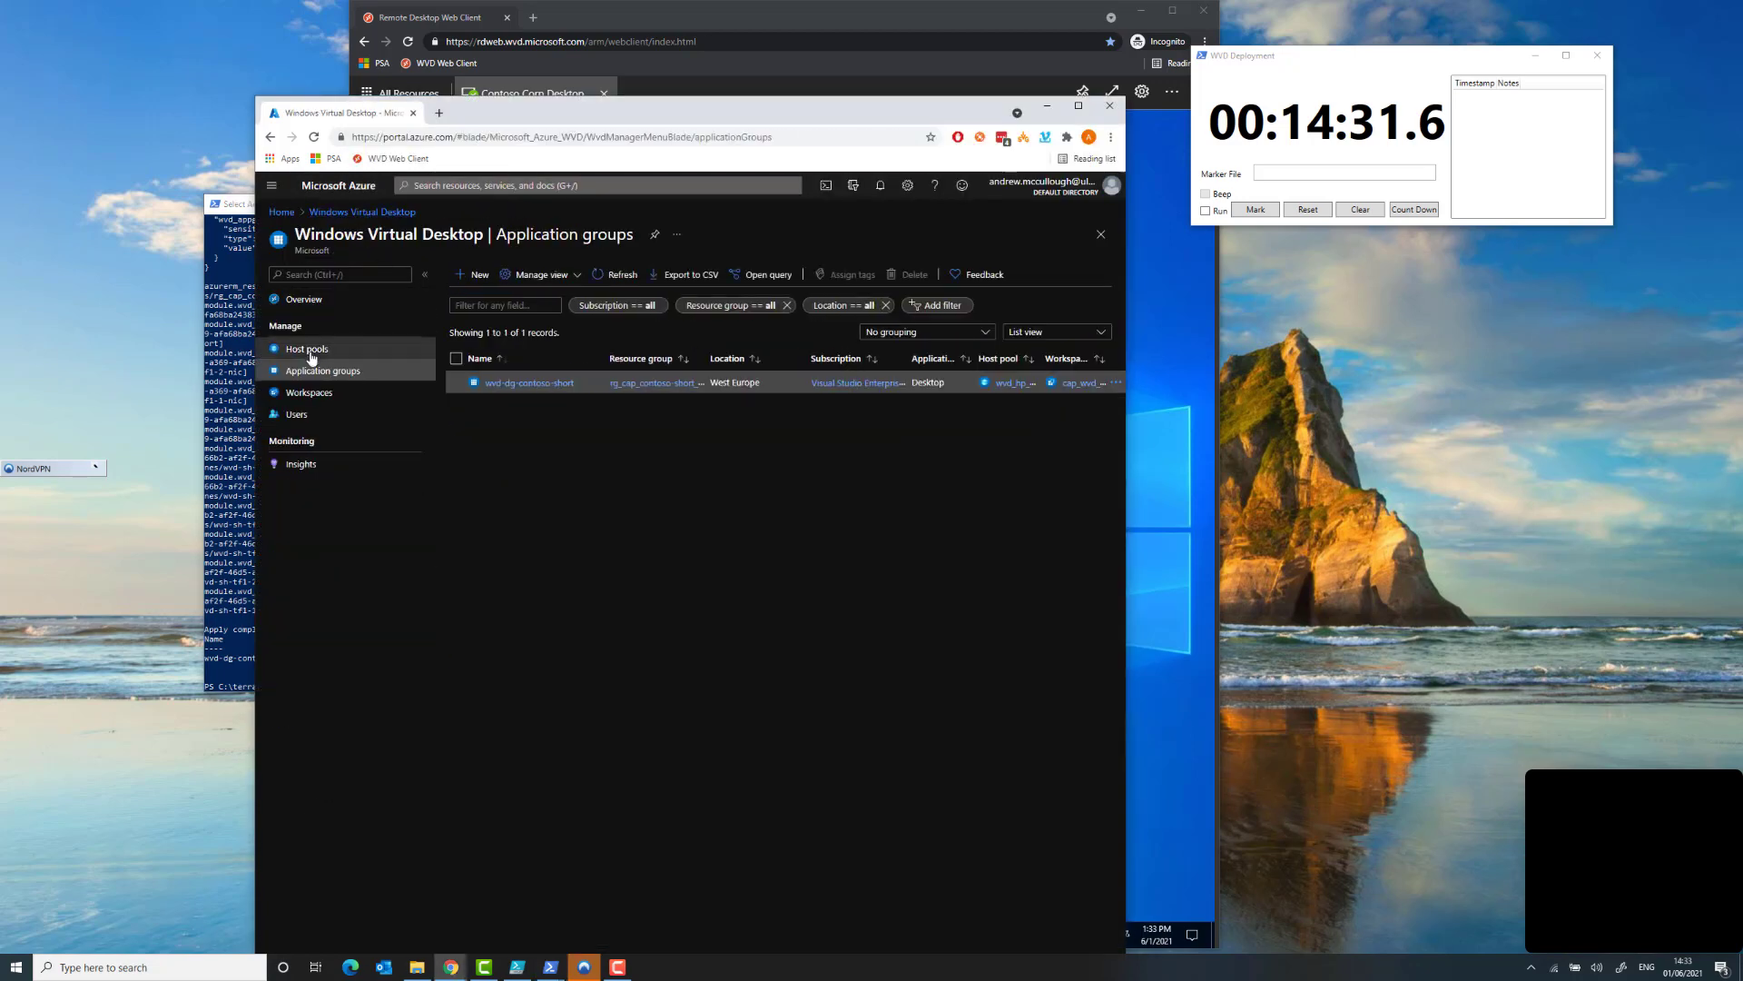
pyautogui.click(307, 349)
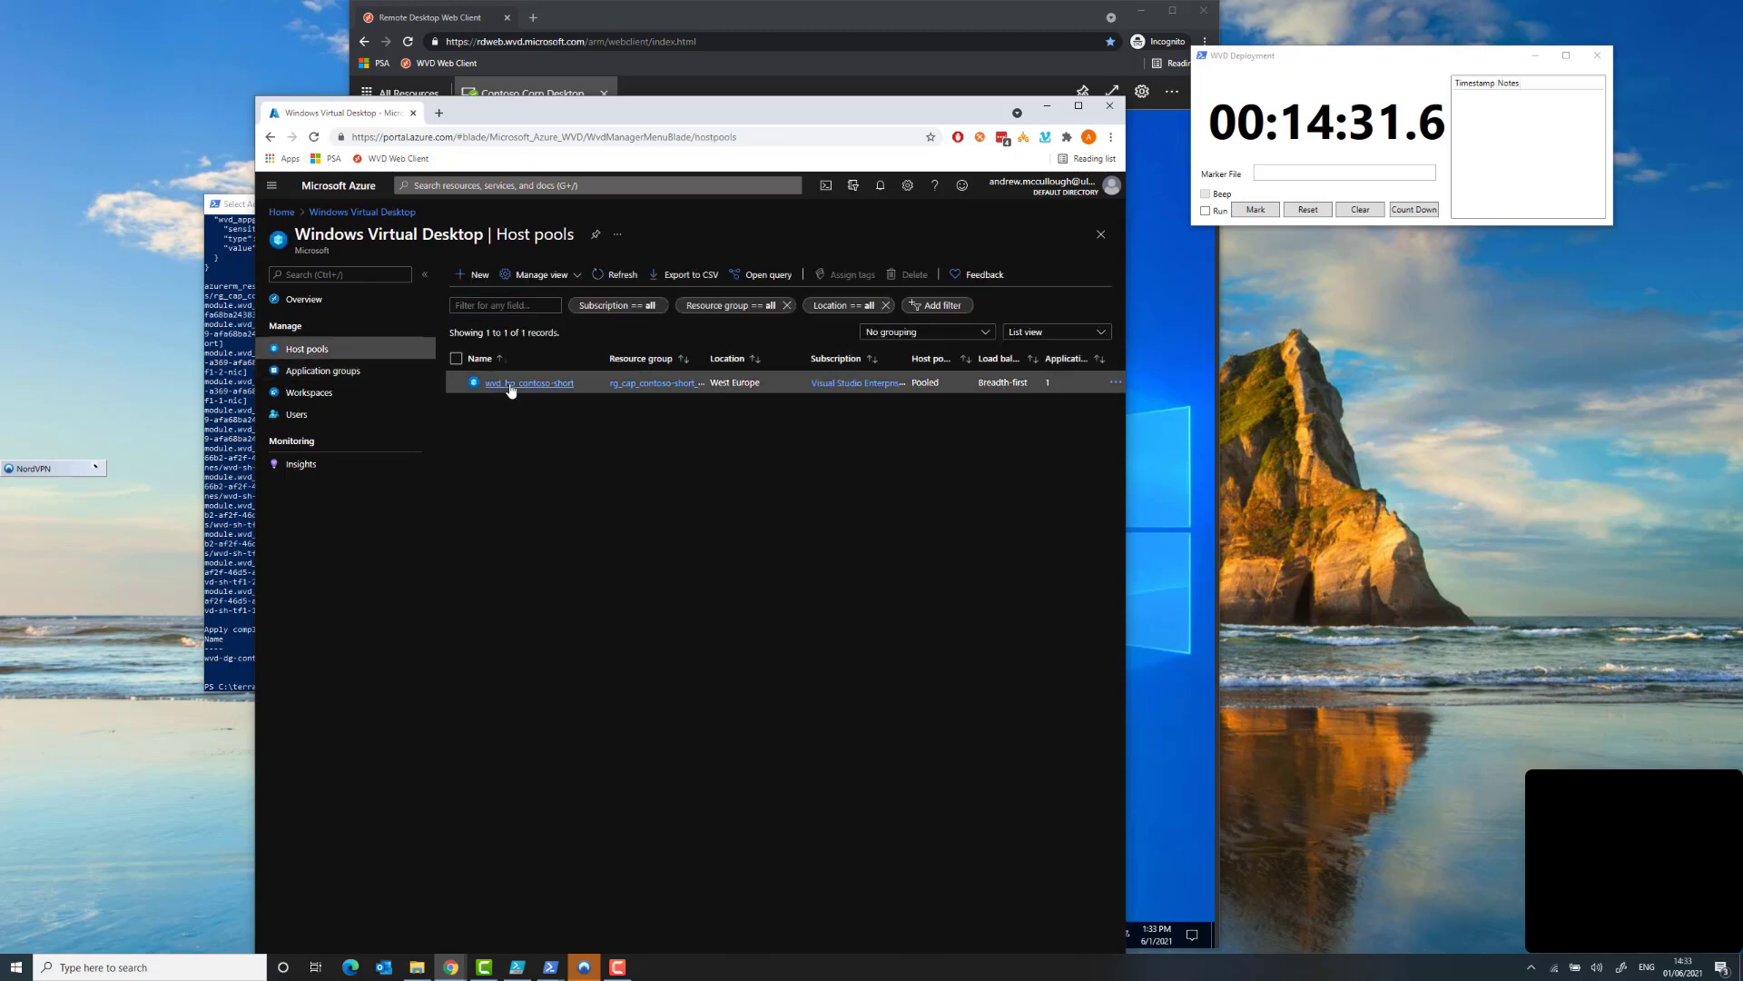
pyautogui.click(528, 382)
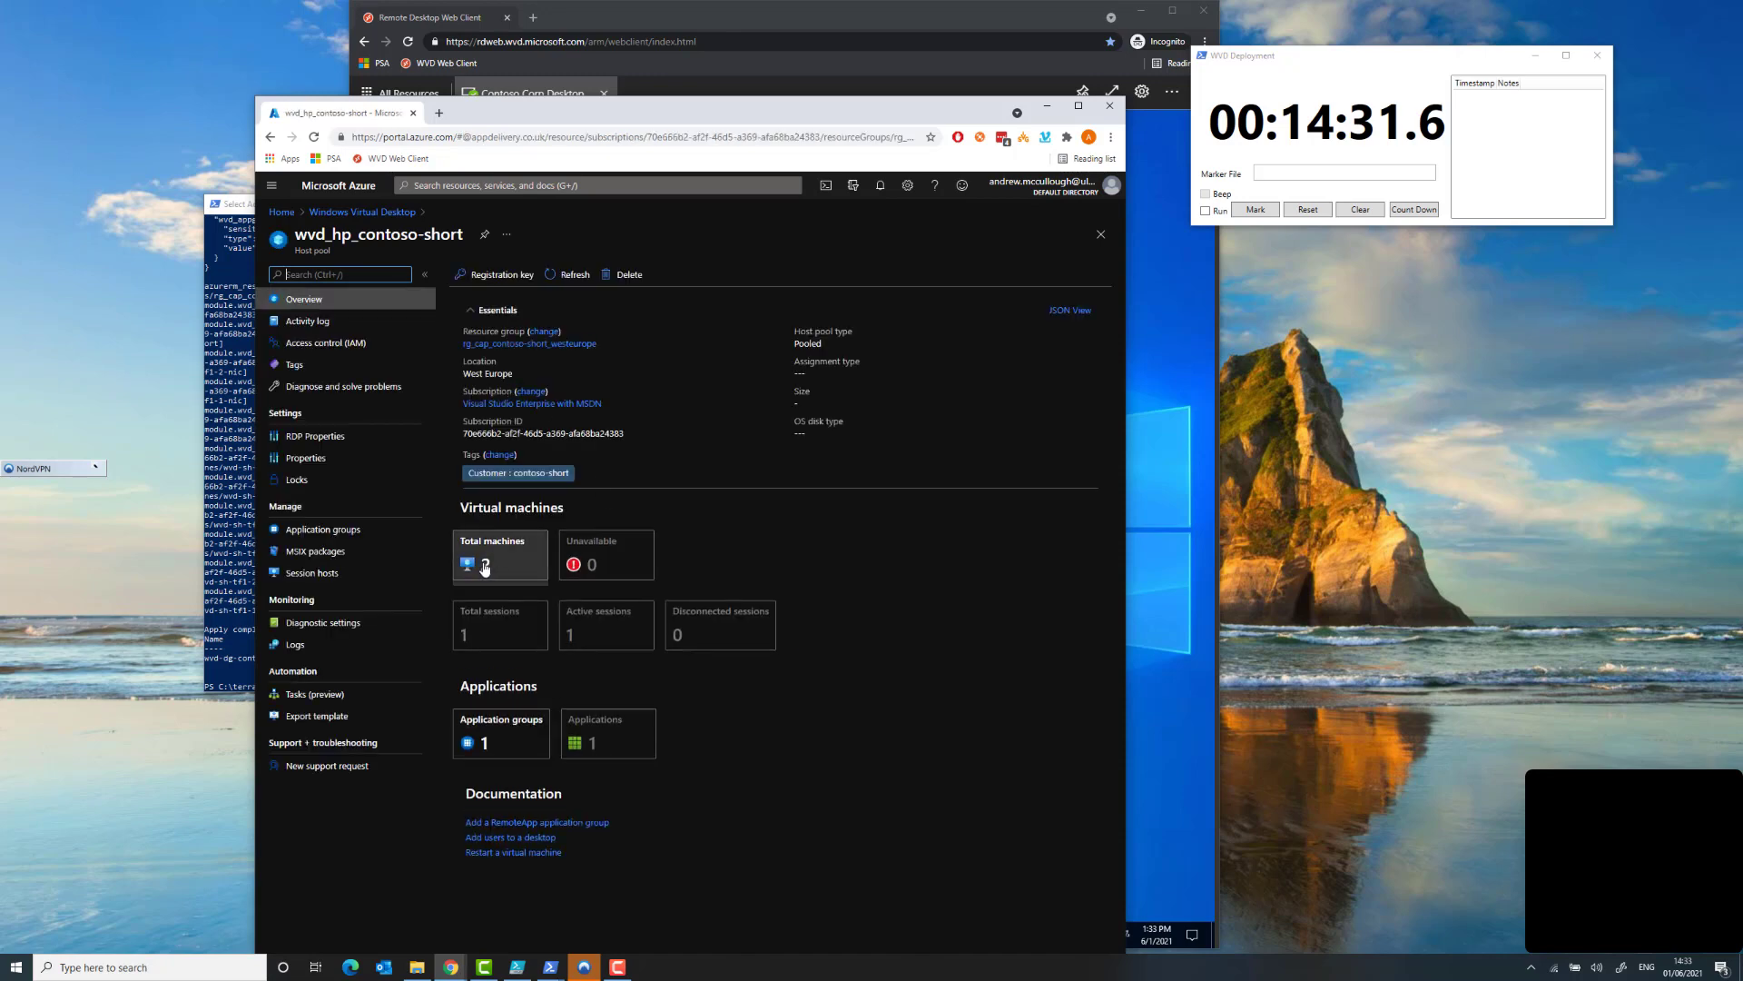
pyautogui.click(486, 564)
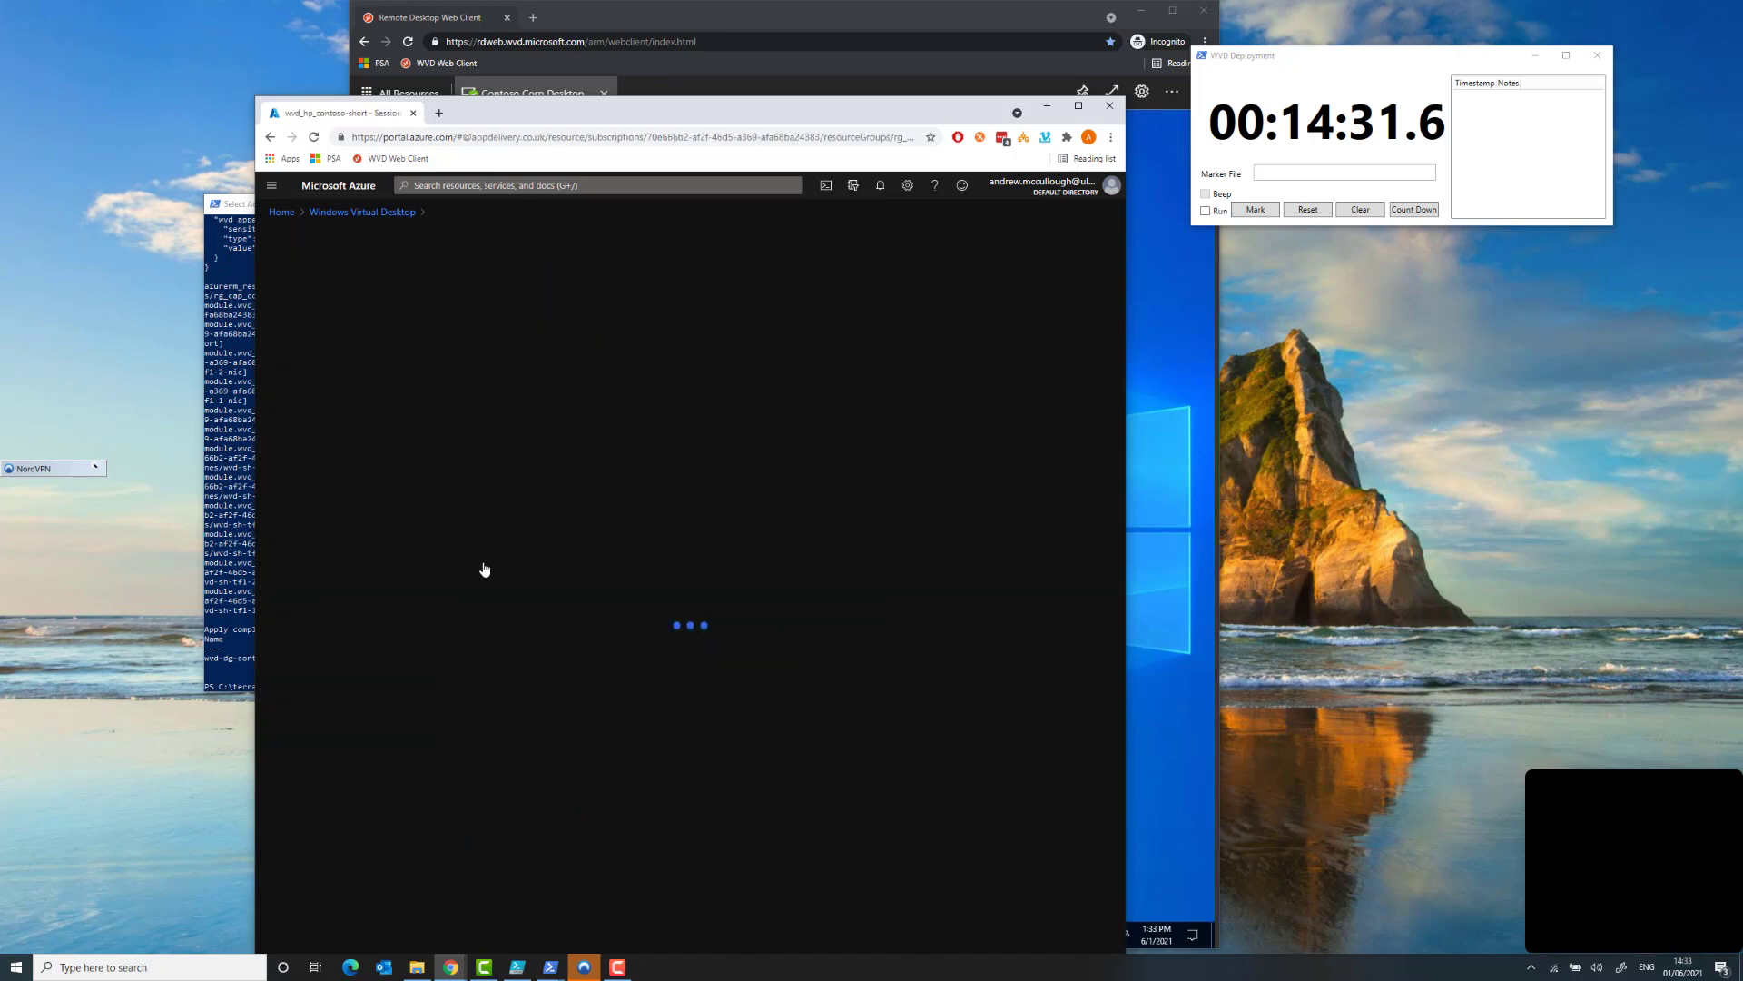